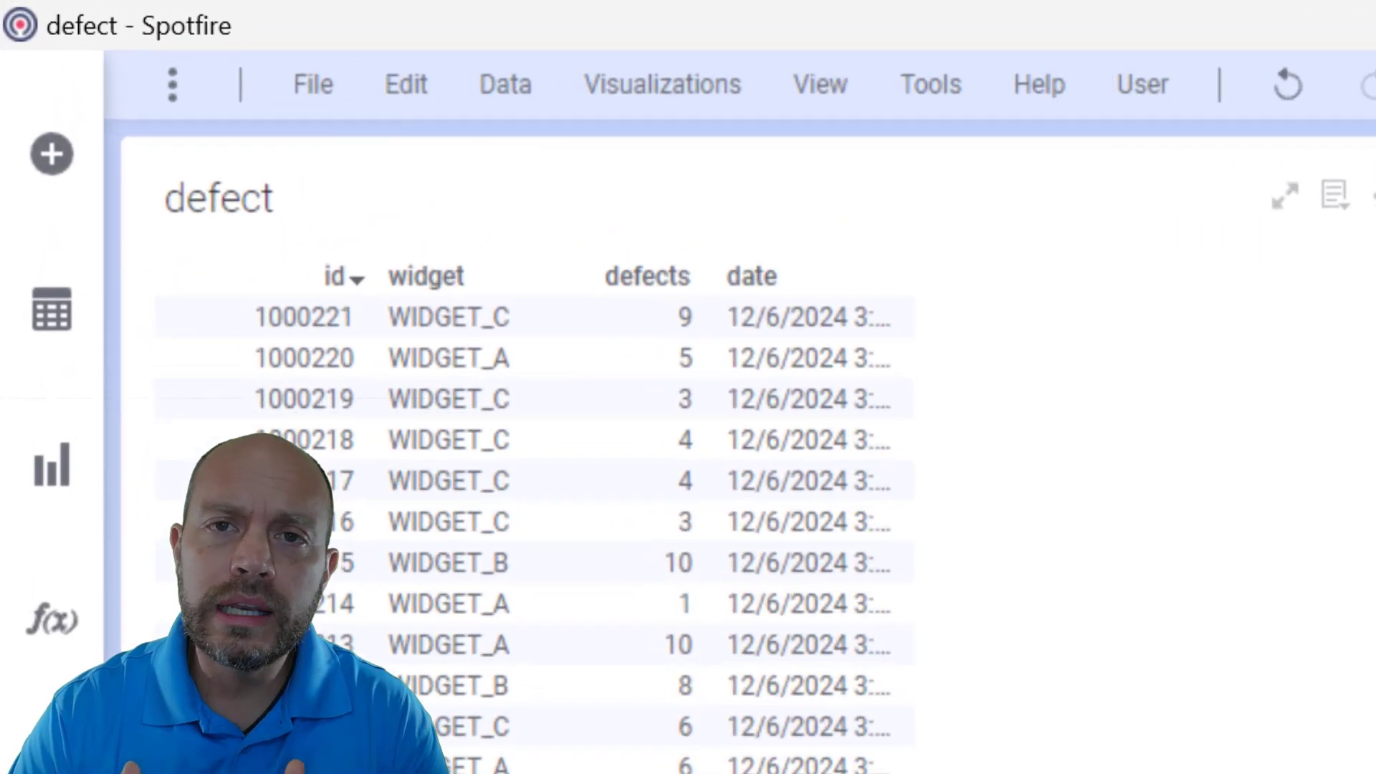
{"action": "scroll", "scroll_direction": "down", "scroll_amount": 3}
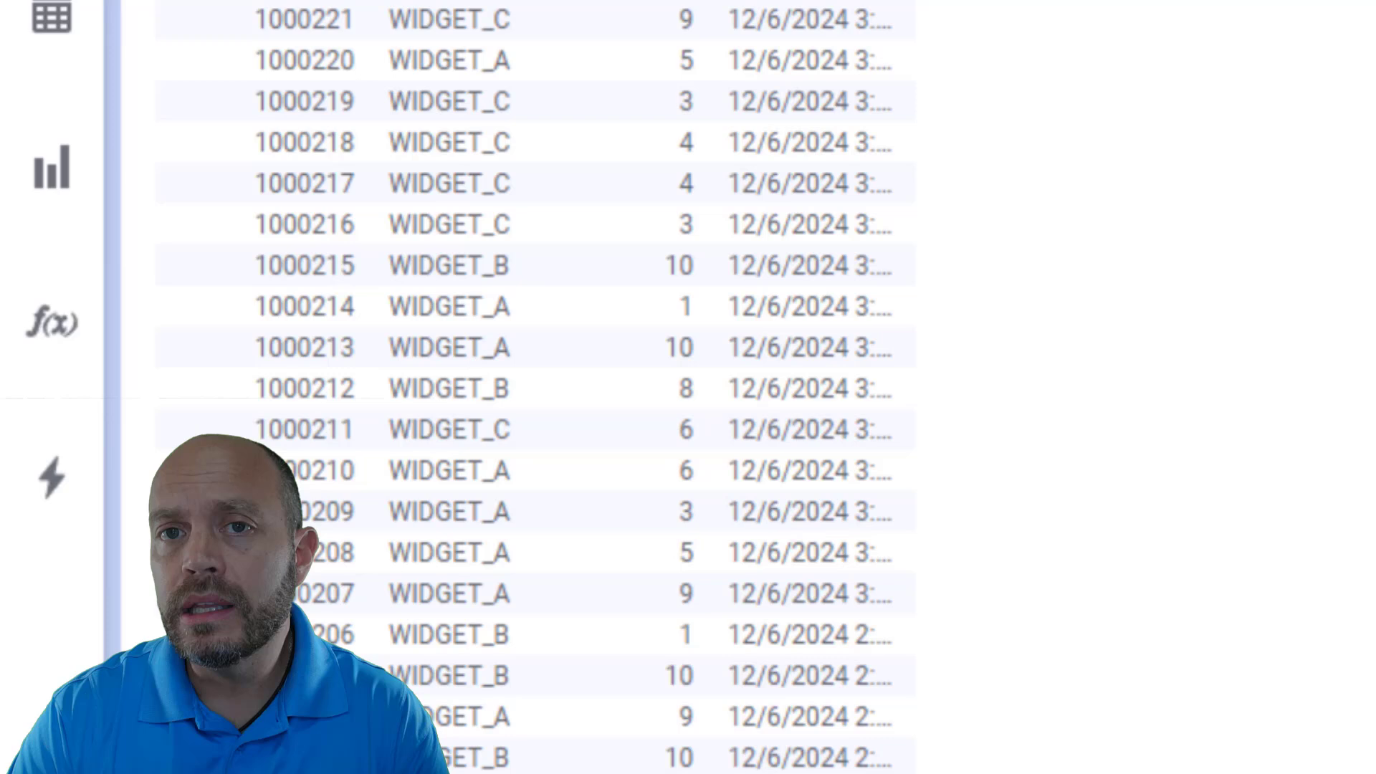
{"action": "scroll", "scroll_direction": "down", "scroll_amount": 3}
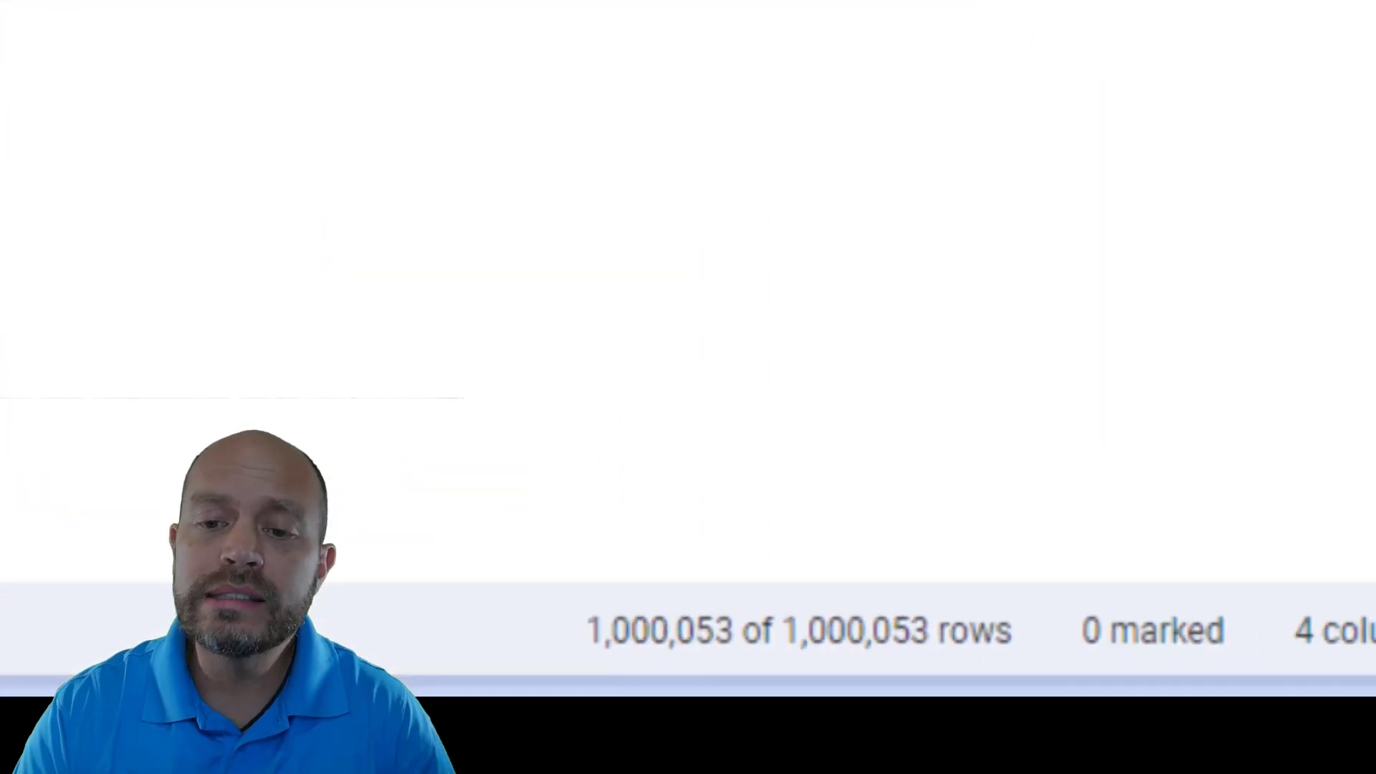
{"action": "mouse_move", "coordinate": [793, 587]}
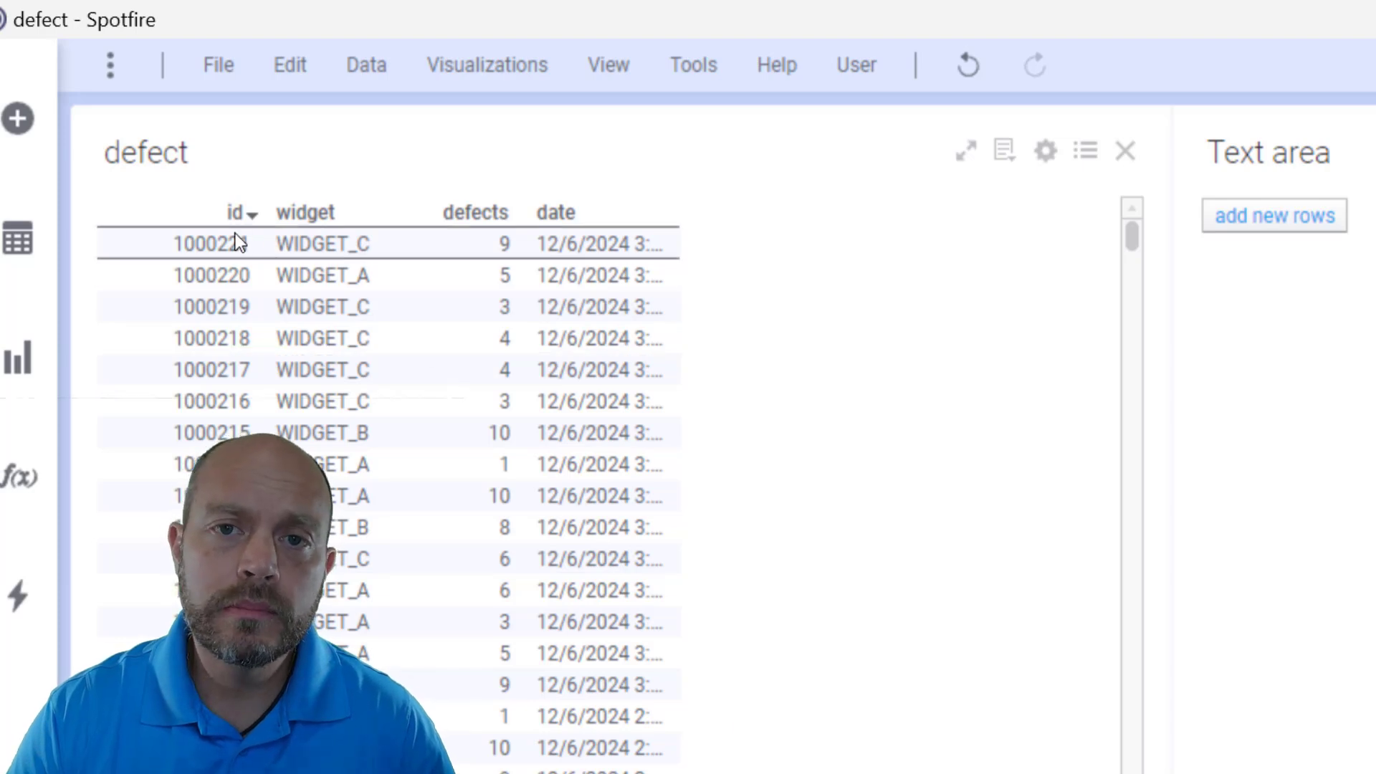
{"action": "left_click", "coordinate": [210, 244]}
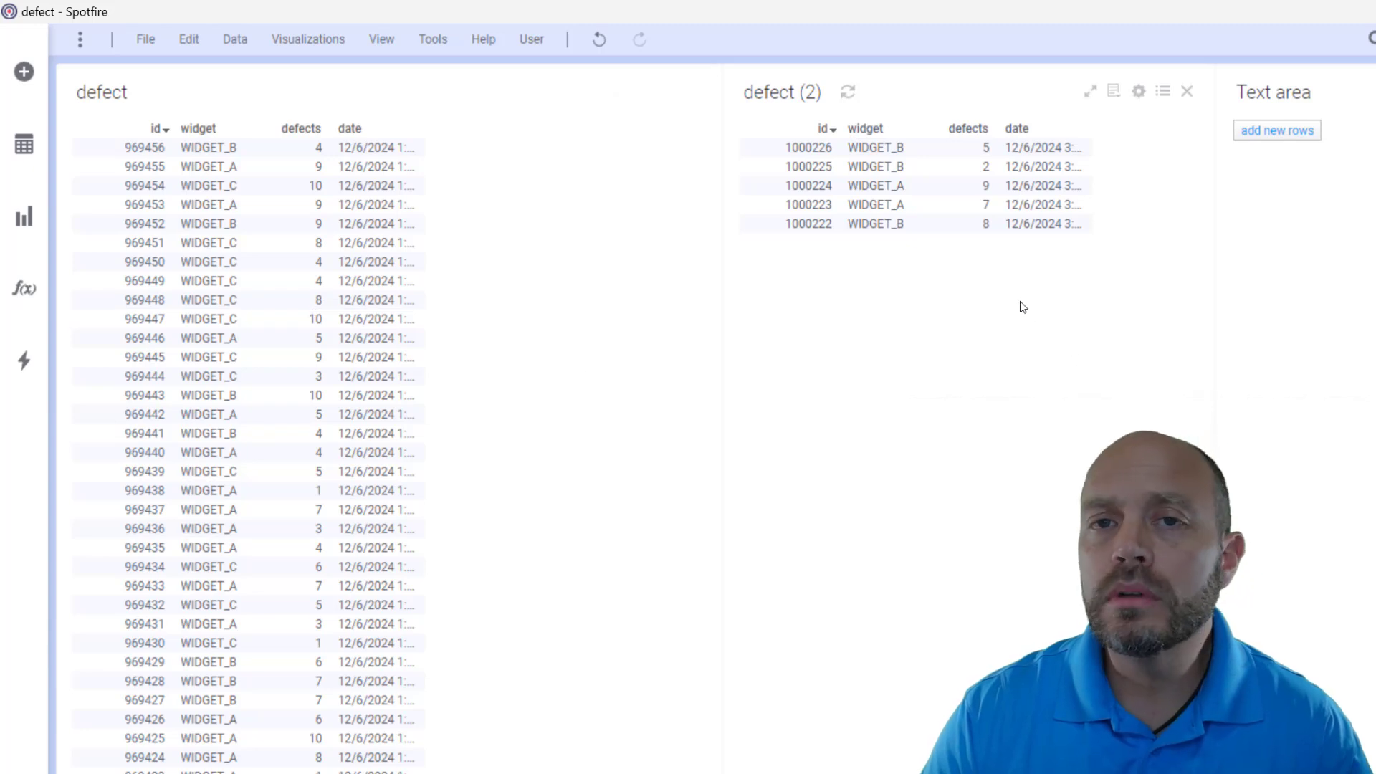
{"action": "mouse_move", "coordinate": [1018, 316]}
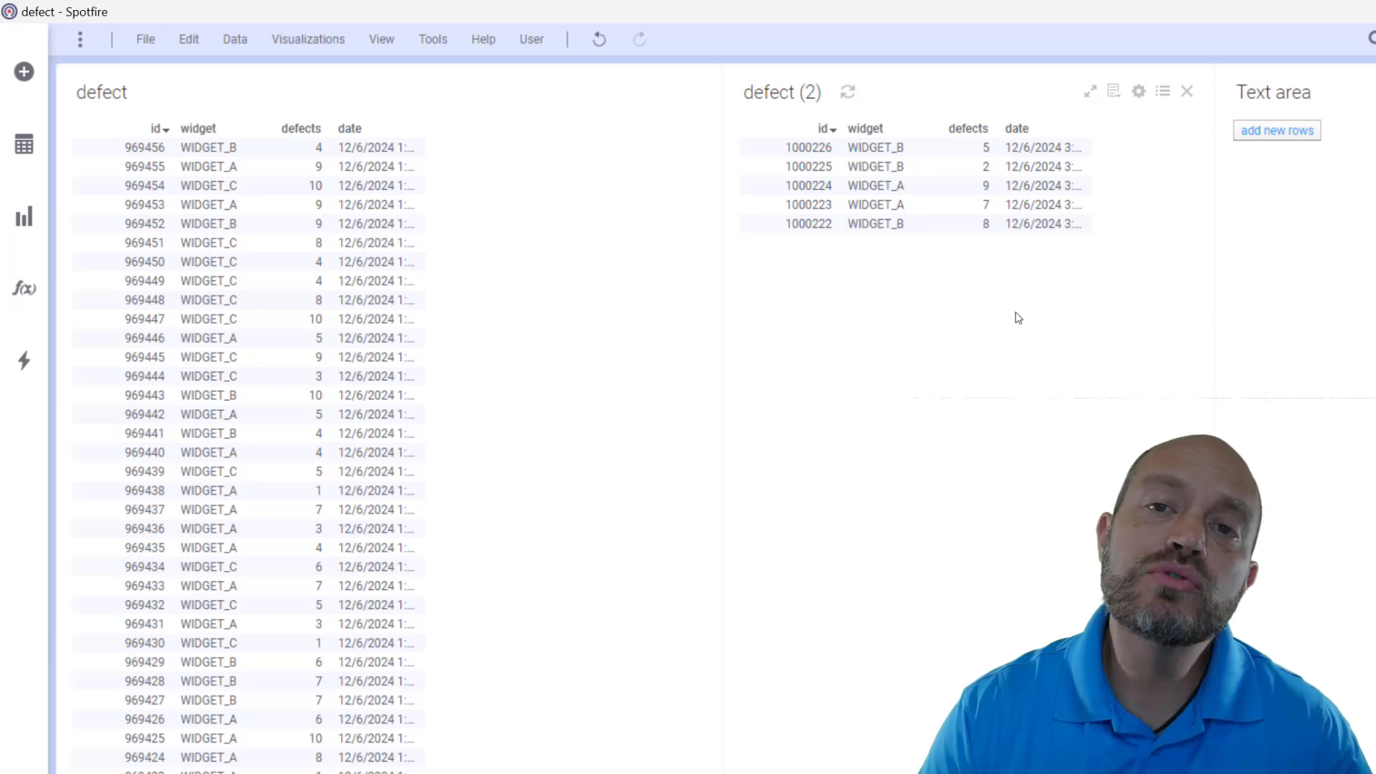
{"action": "mouse_move", "coordinate": [996, 274]}
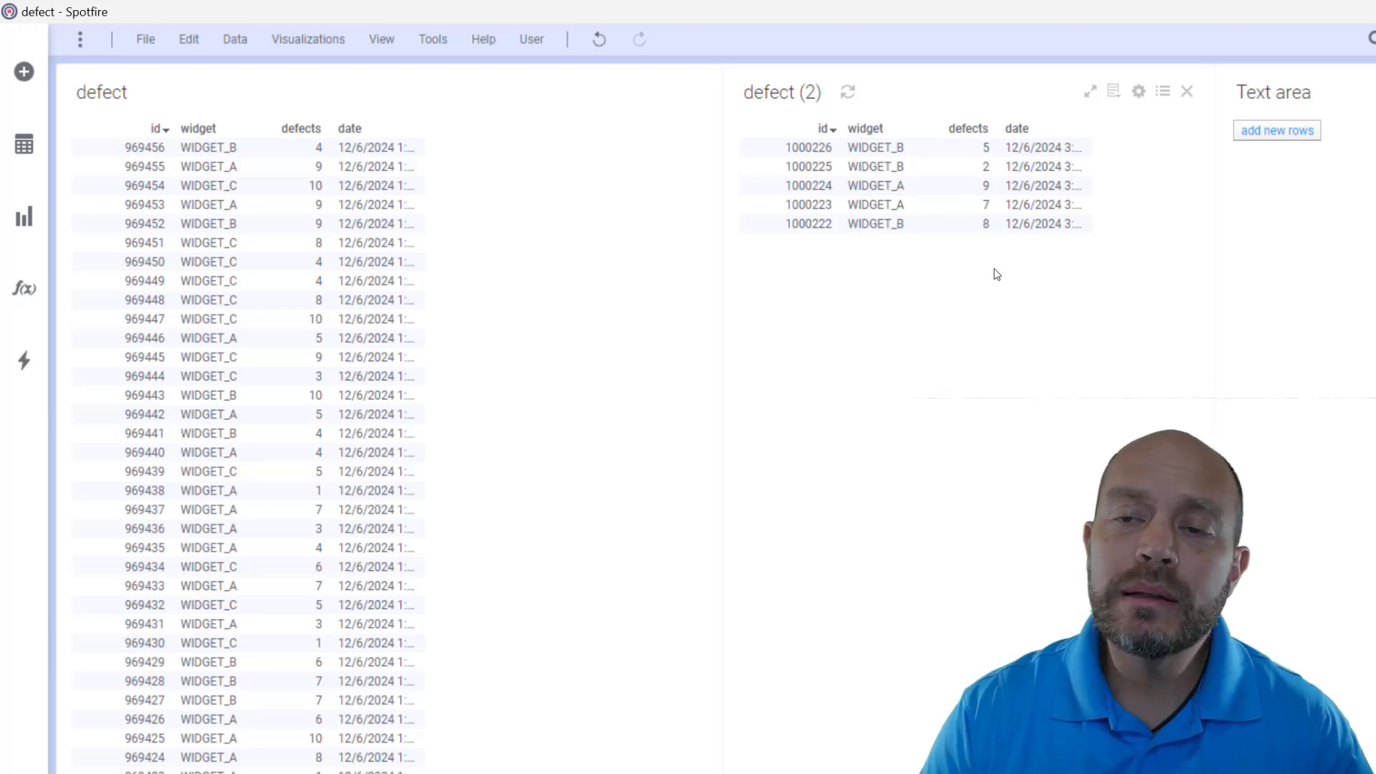
{"action": "mouse_move", "coordinate": [992, 282]}
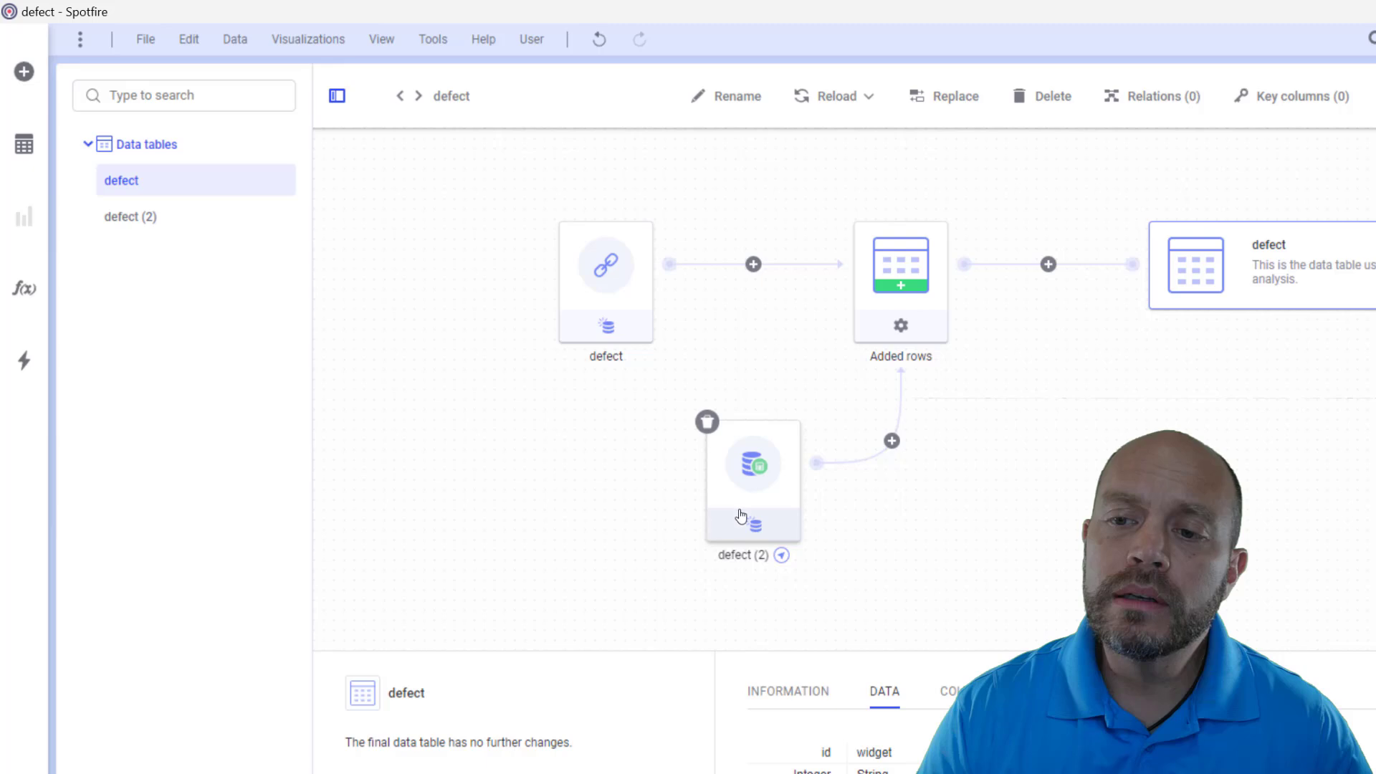
- Inspect the defect (2) and original defect source nodes in the data canvas
{"action": "left_click", "coordinate": [752, 463]}
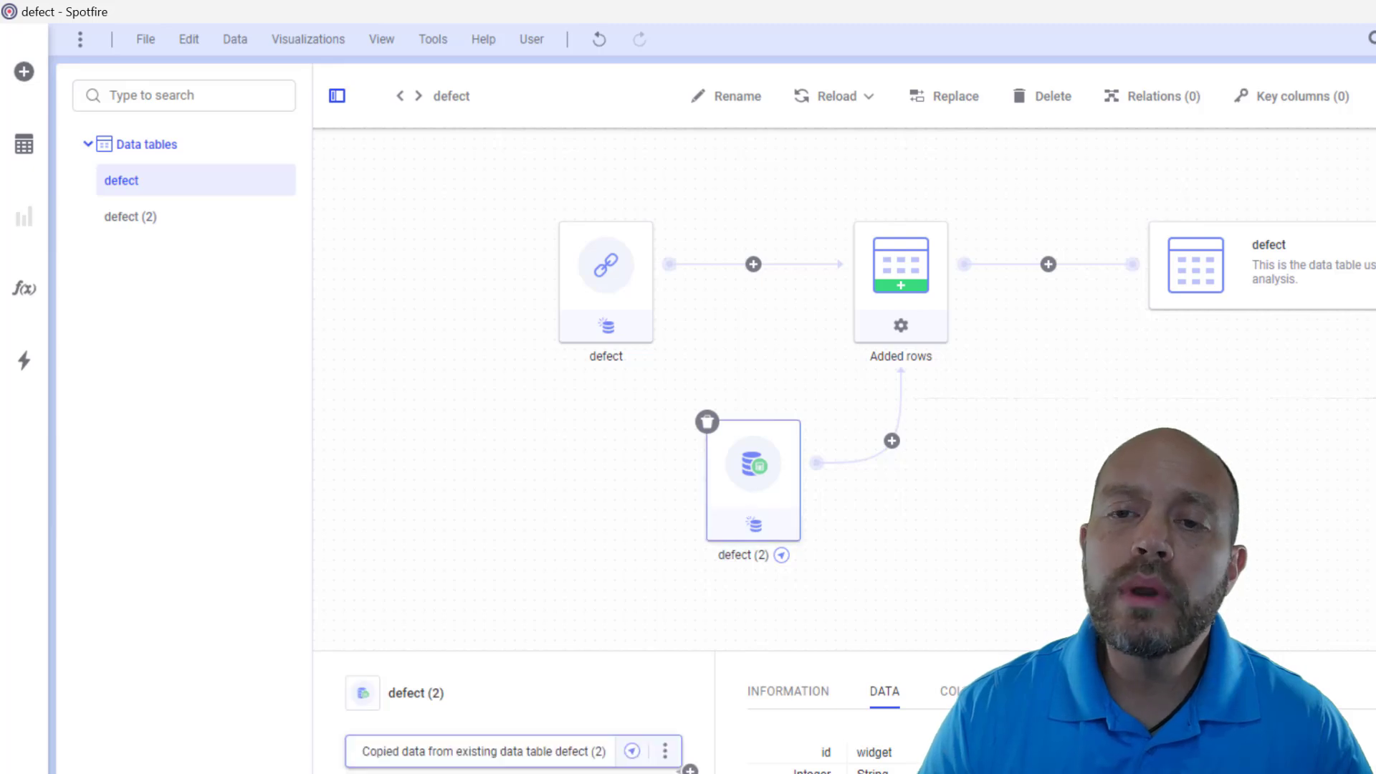
{"action": "left_click", "coordinate": [604, 263]}
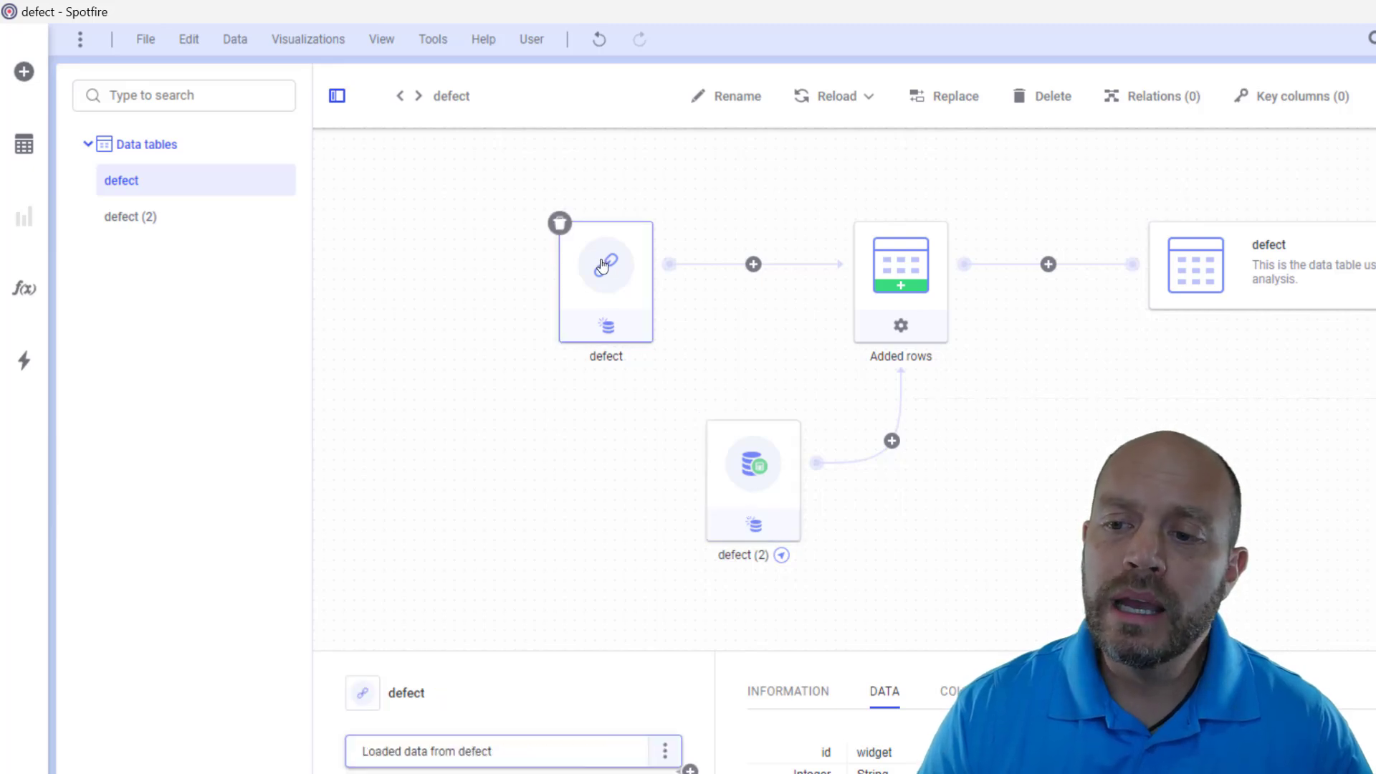
{"action": "mouse_move", "coordinate": [590, 301]}
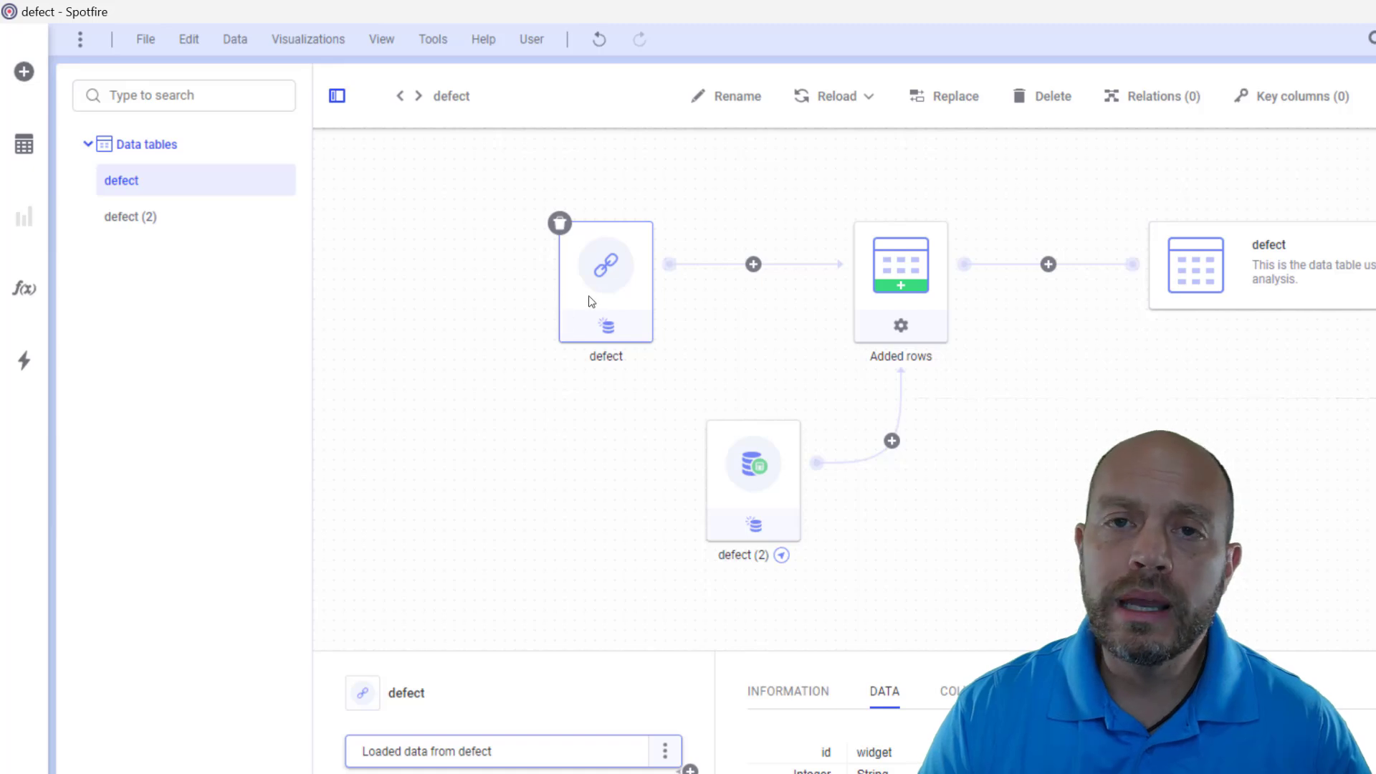
{"action": "left_click", "coordinate": [752, 463]}
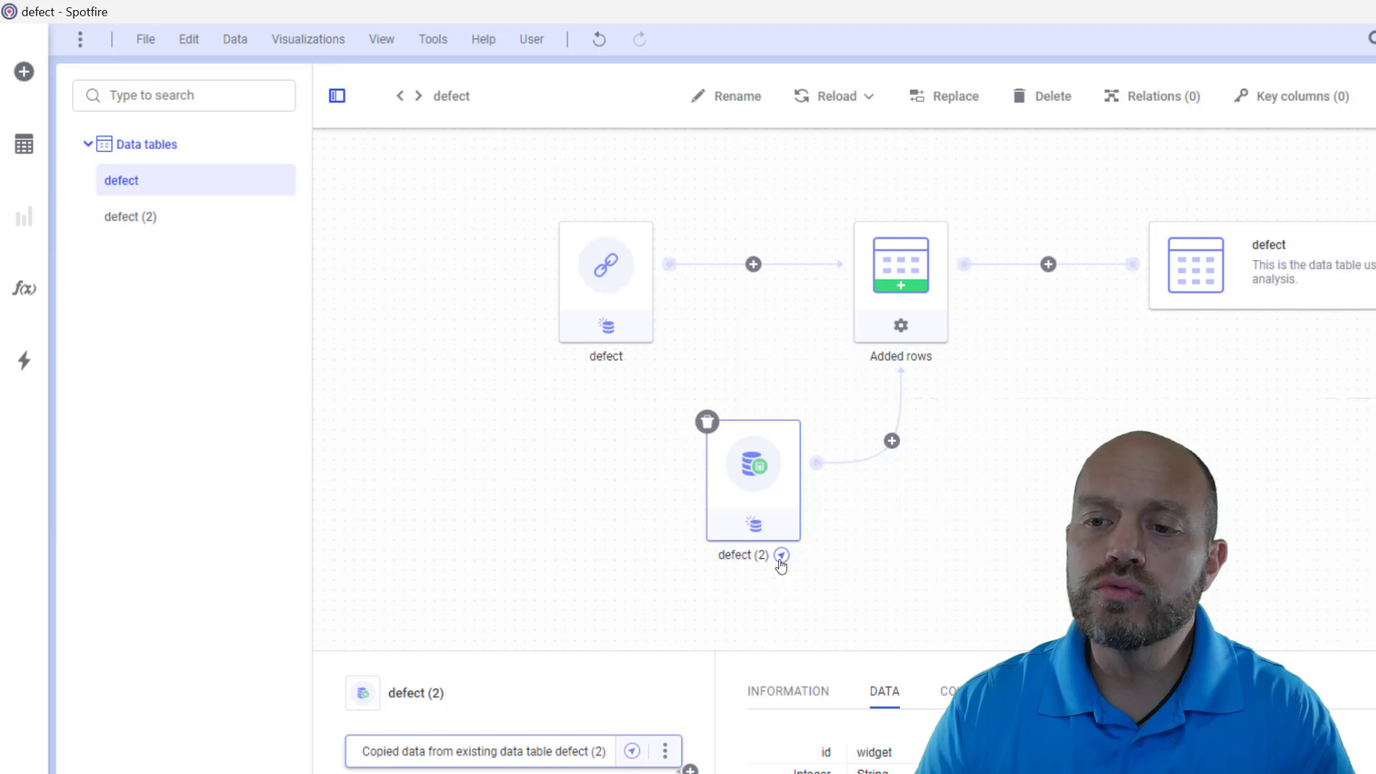
- Check the defect (2) source options, then show defect (2)'s own on-demand data flow
{"action": "left_click", "coordinate": [665, 751]}
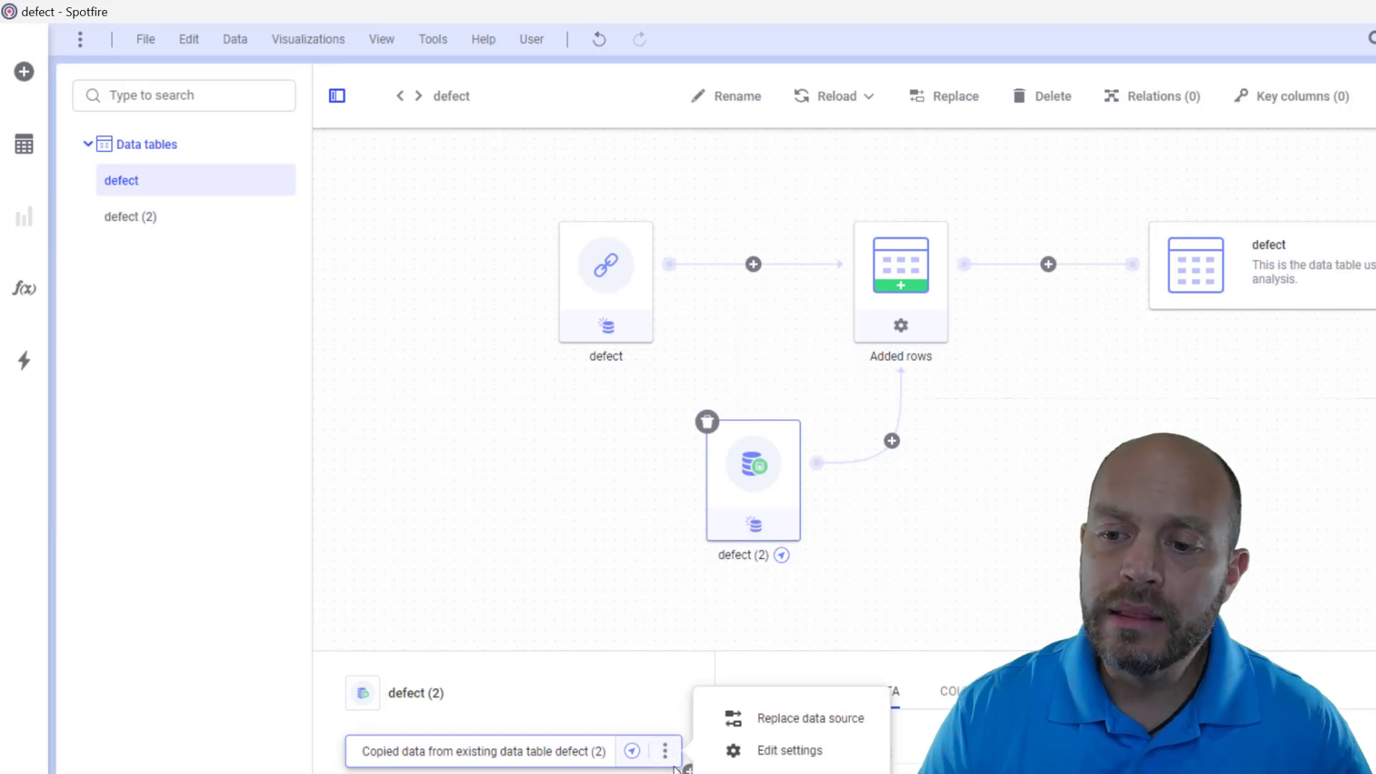
{"action": "left_click", "coordinate": [129, 217]}
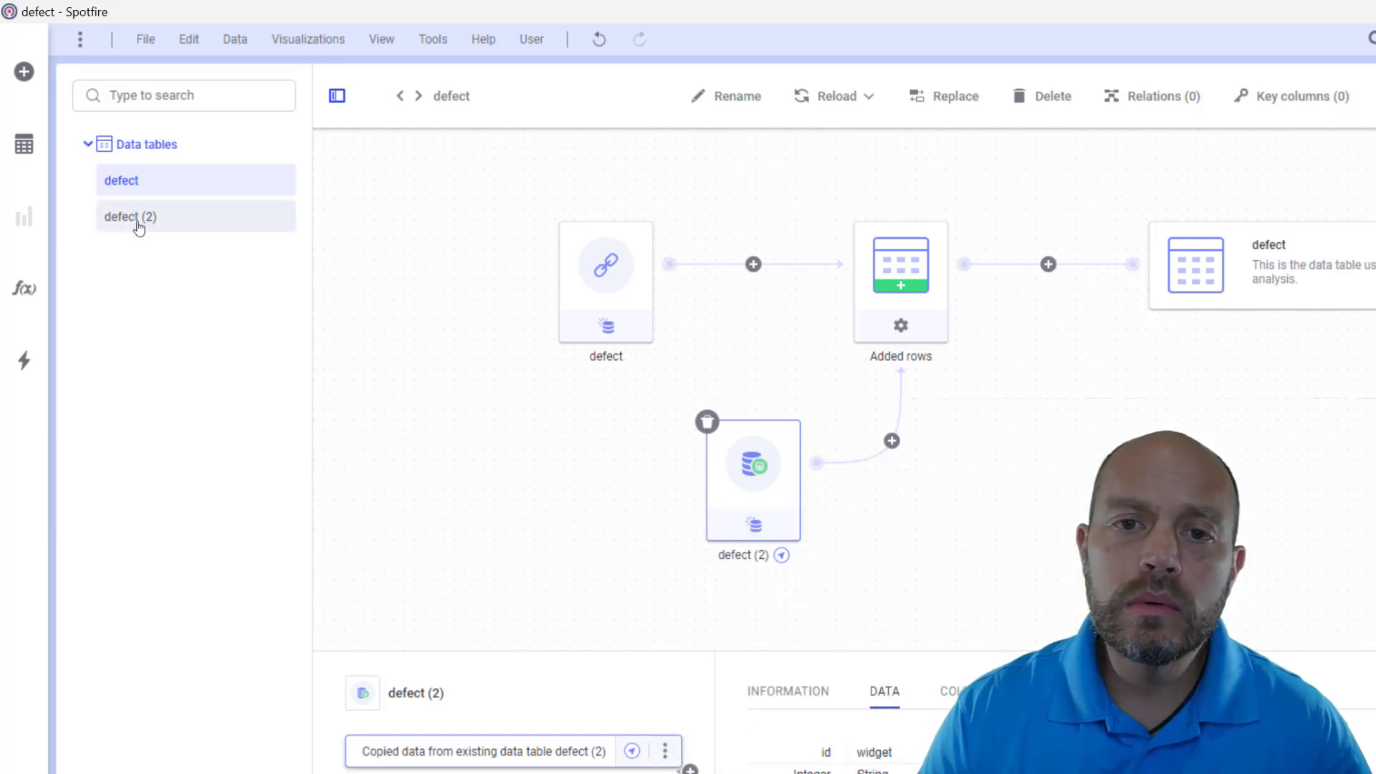
{"action": "left_click", "coordinate": [129, 216]}
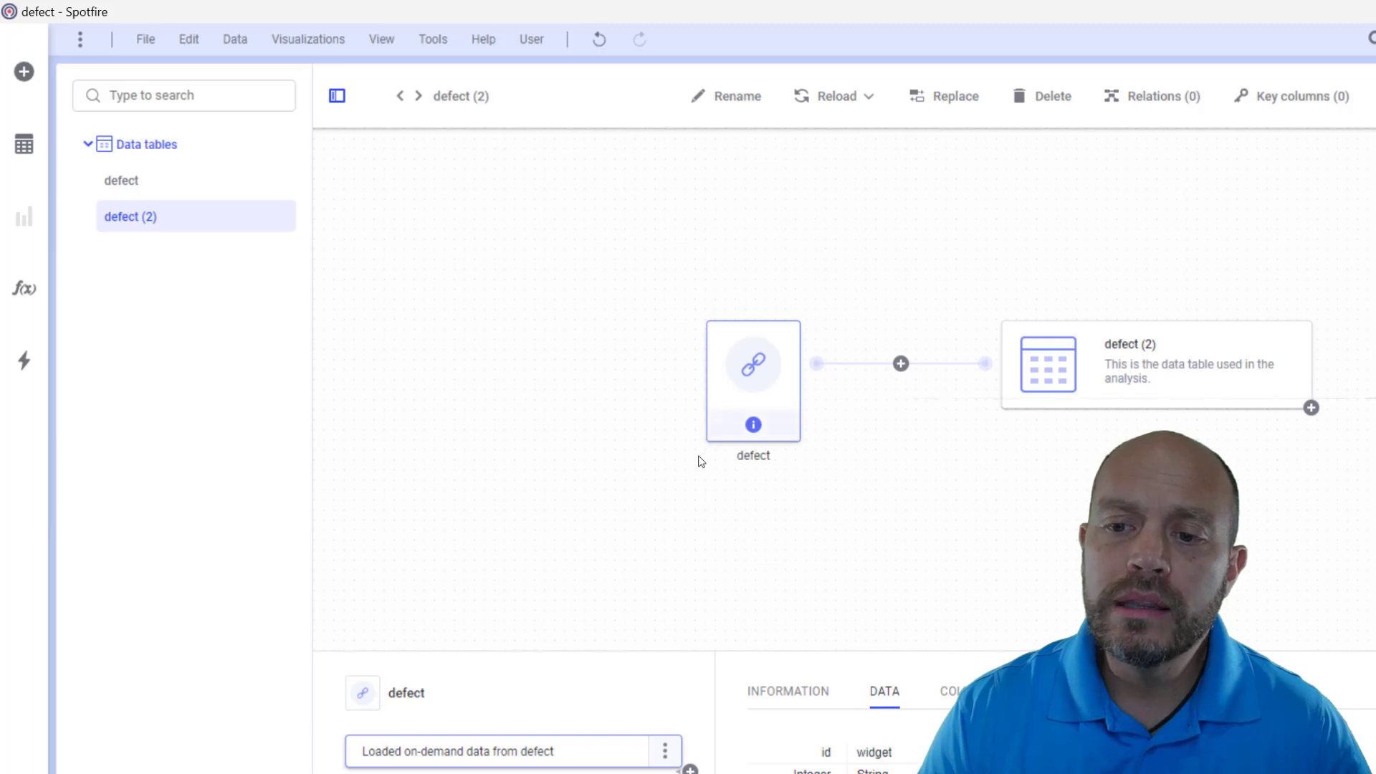
{"action": "mouse_move", "coordinate": [631, 646]}
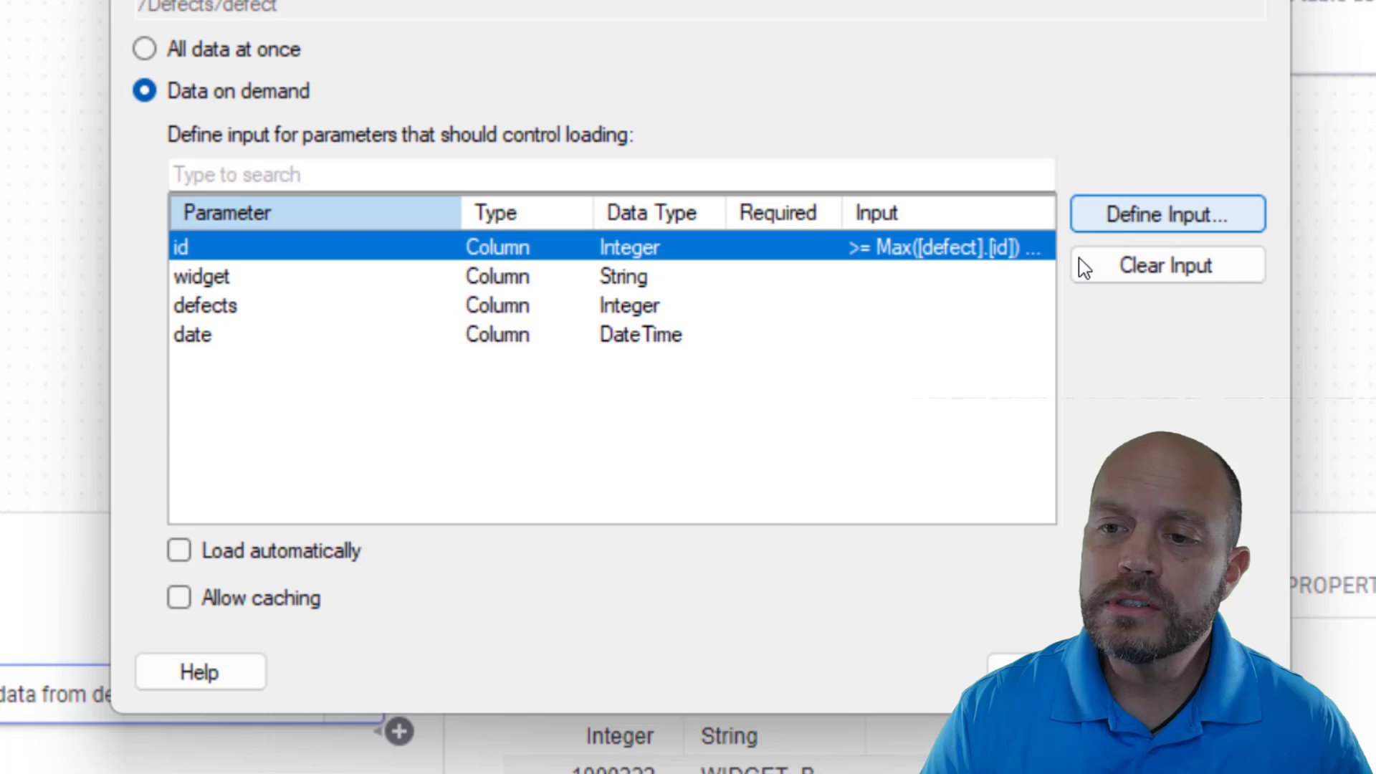
- Set the id parameter's Min to Max([defect].[id]) + 1 and apply the on-demand settings
{"action": "left_click", "coordinate": [1167, 215]}
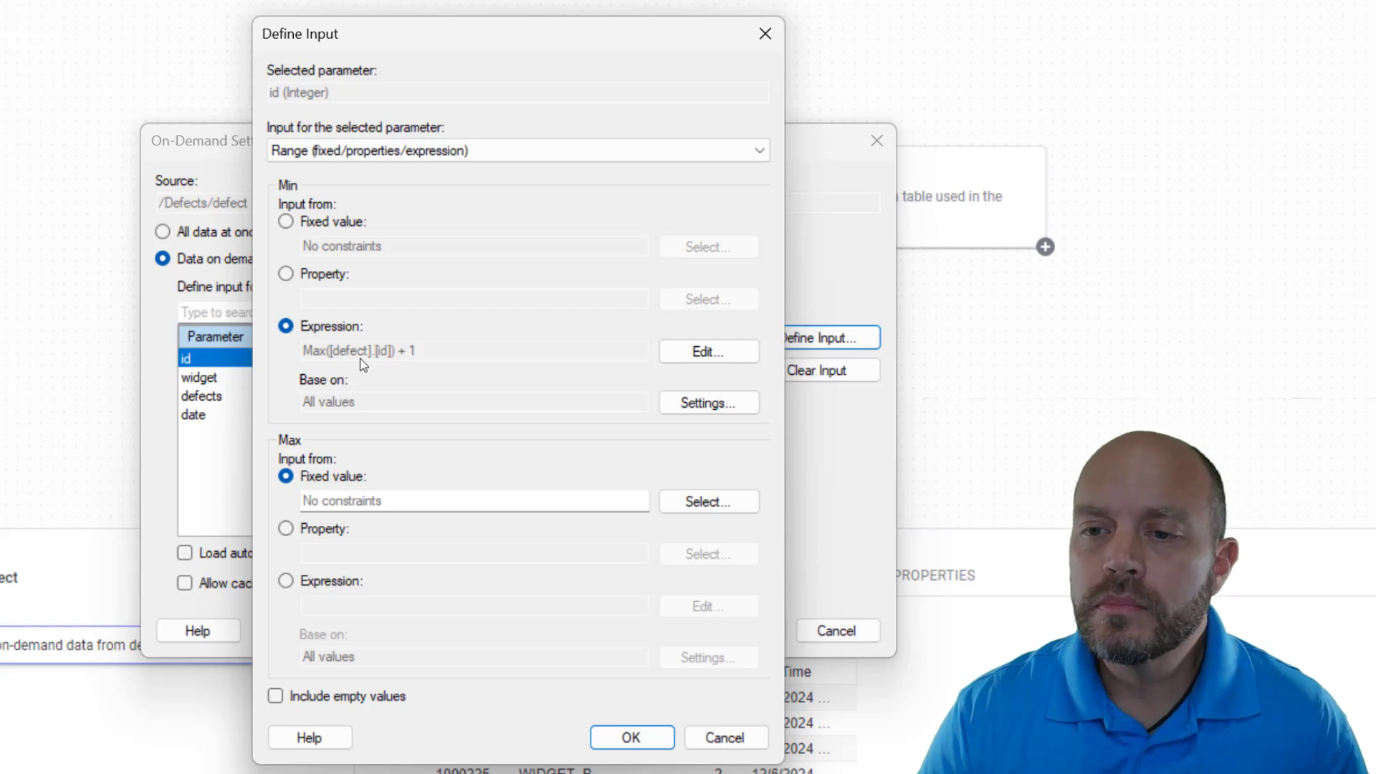
{"action": "mouse_move", "coordinate": [411, 368]}
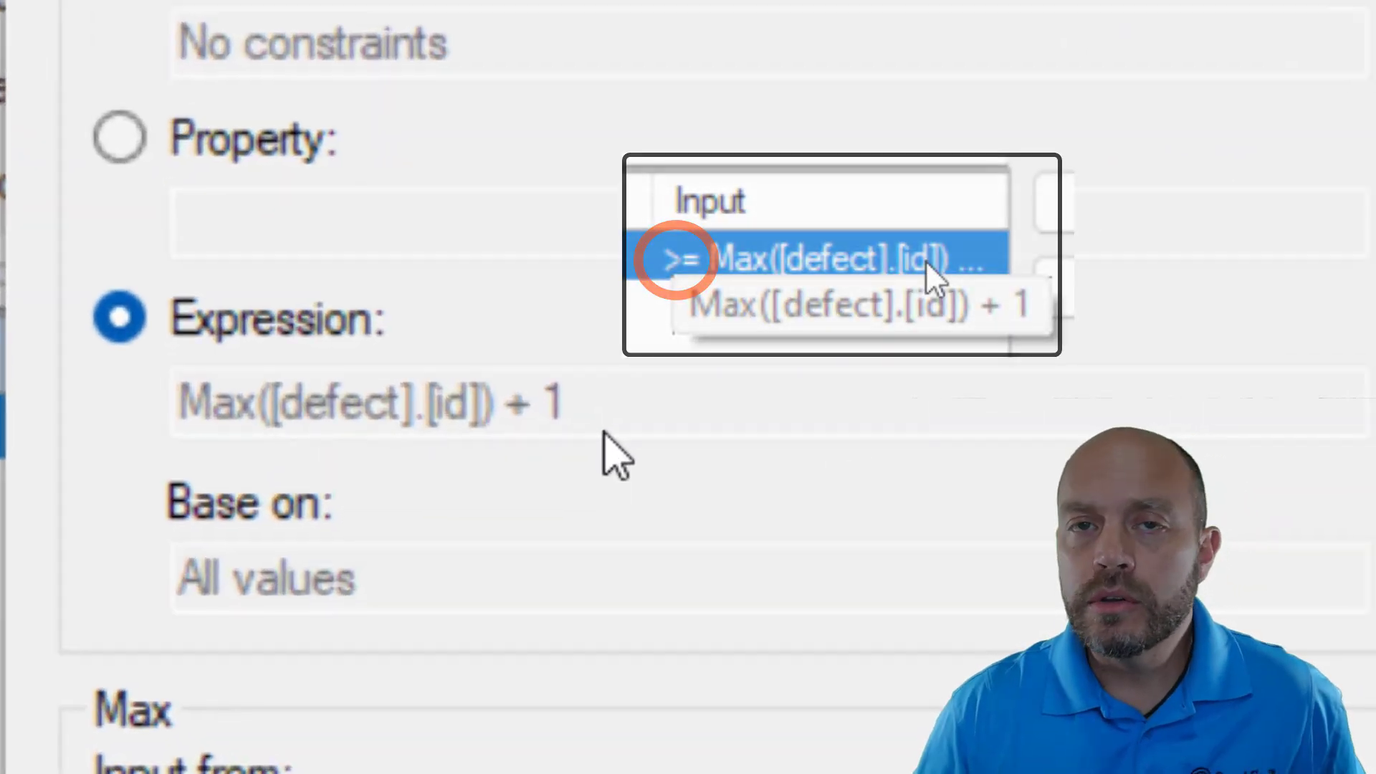
{"action": "left_click", "coordinate": [834, 259]}
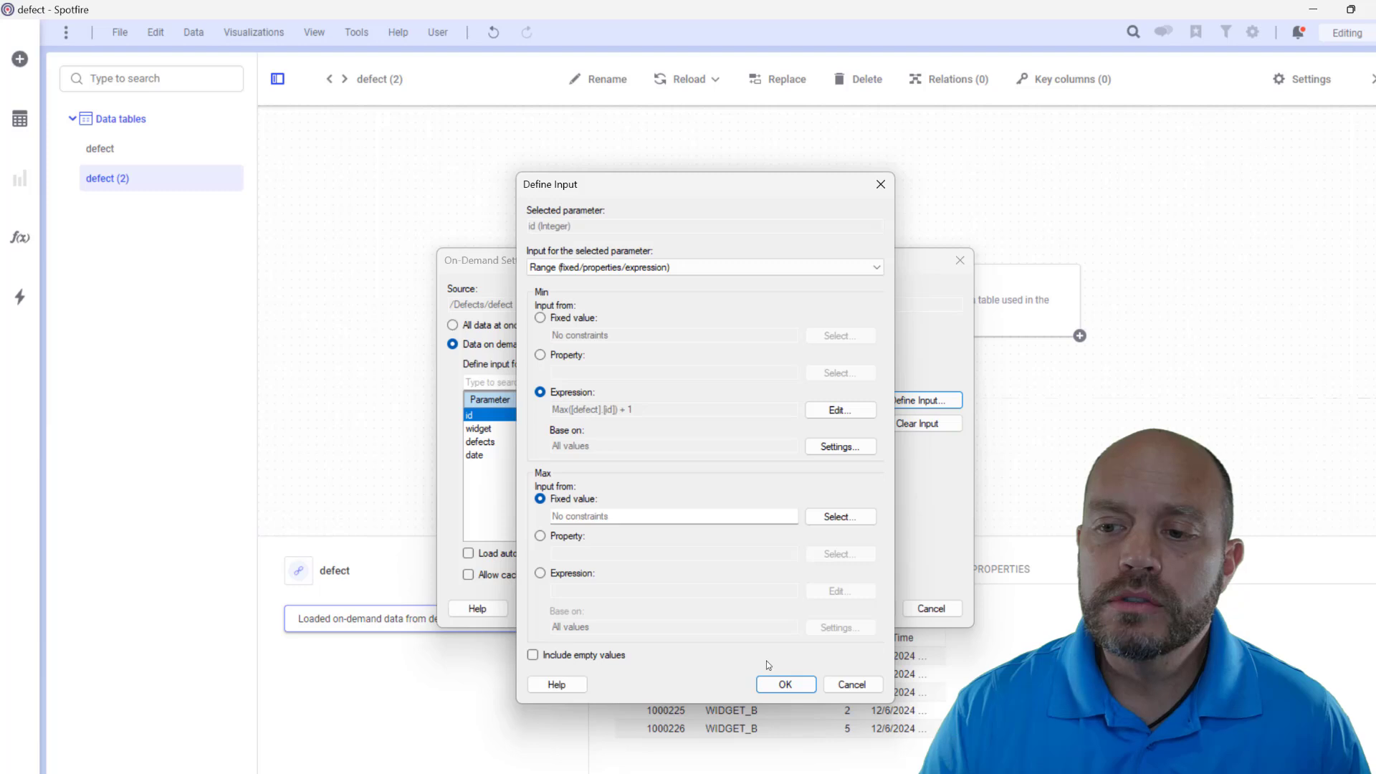
{"action": "mouse_move", "coordinate": [784, 685]}
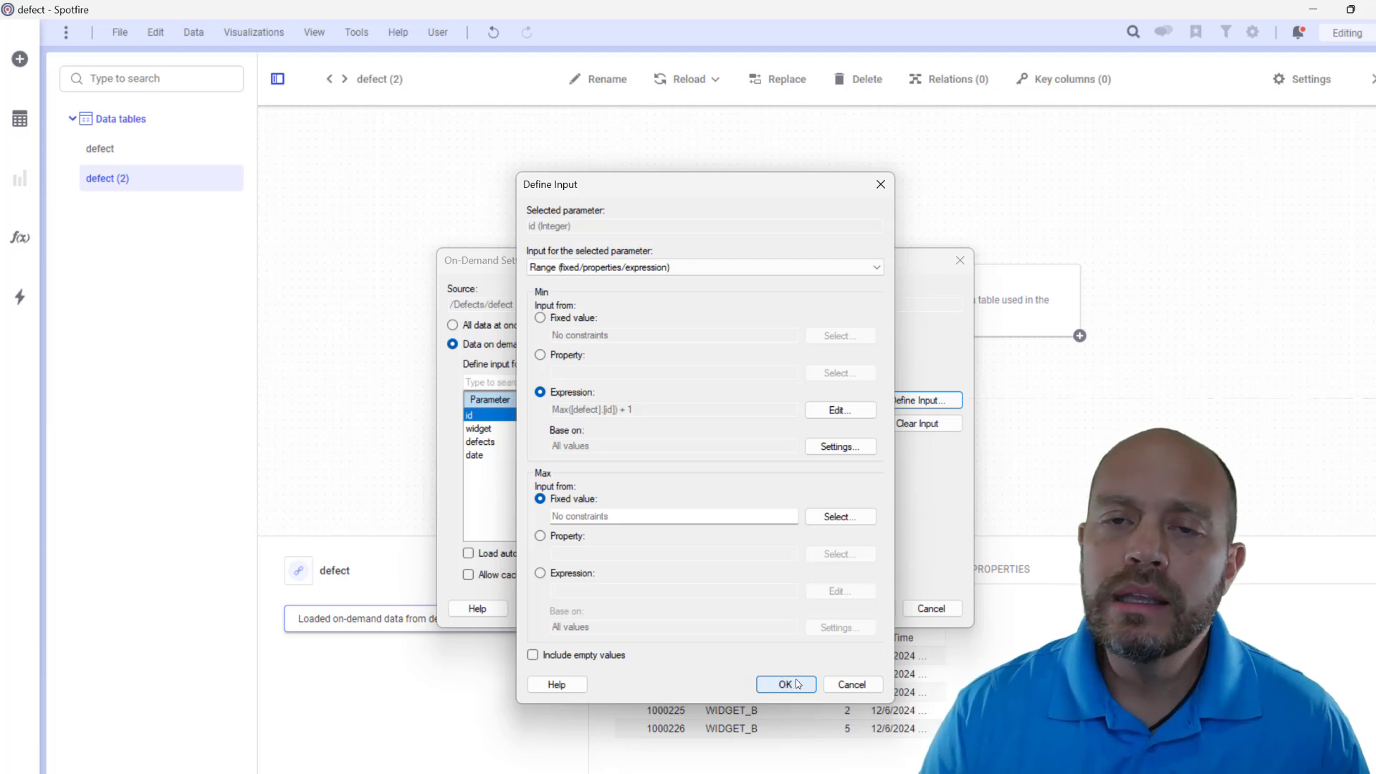
{"action": "left_click", "coordinate": [784, 685]}
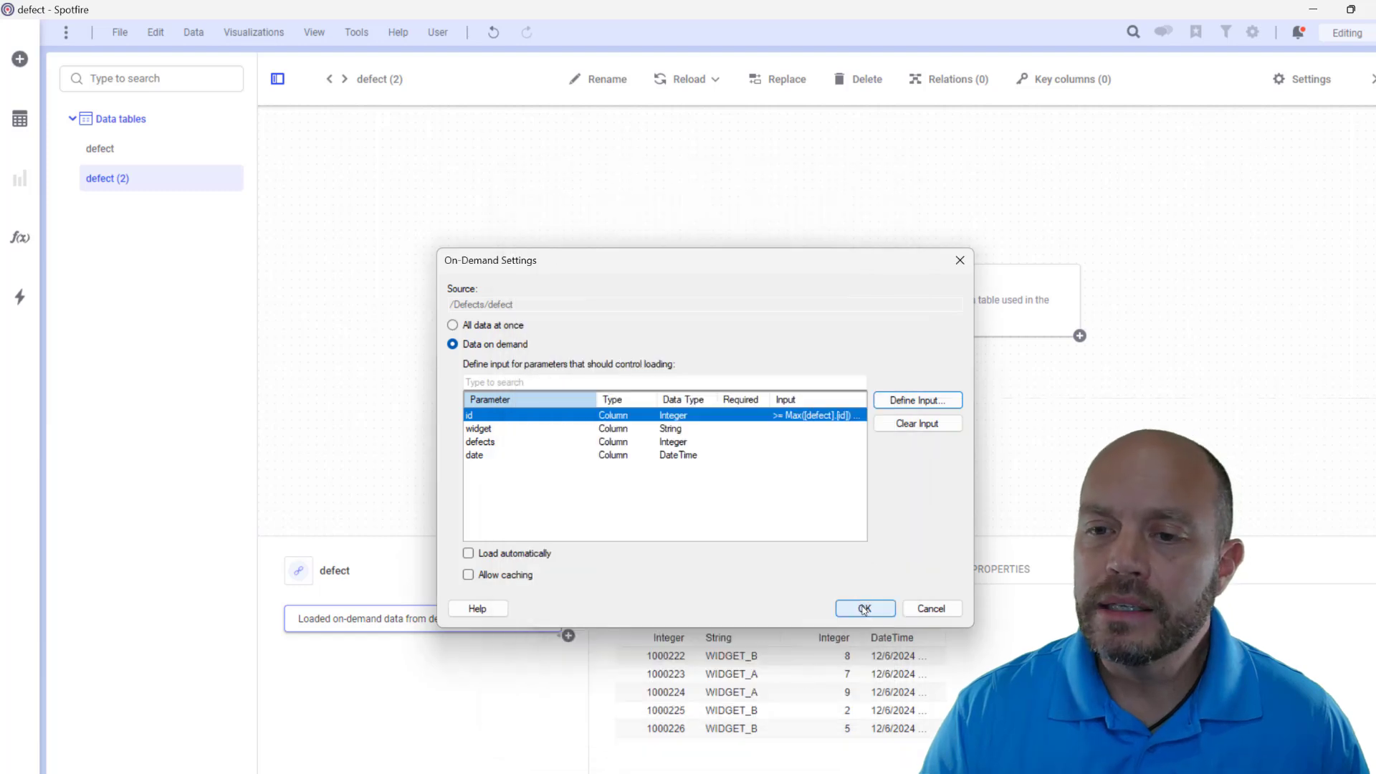
{"action": "left_click", "coordinate": [863, 608]}
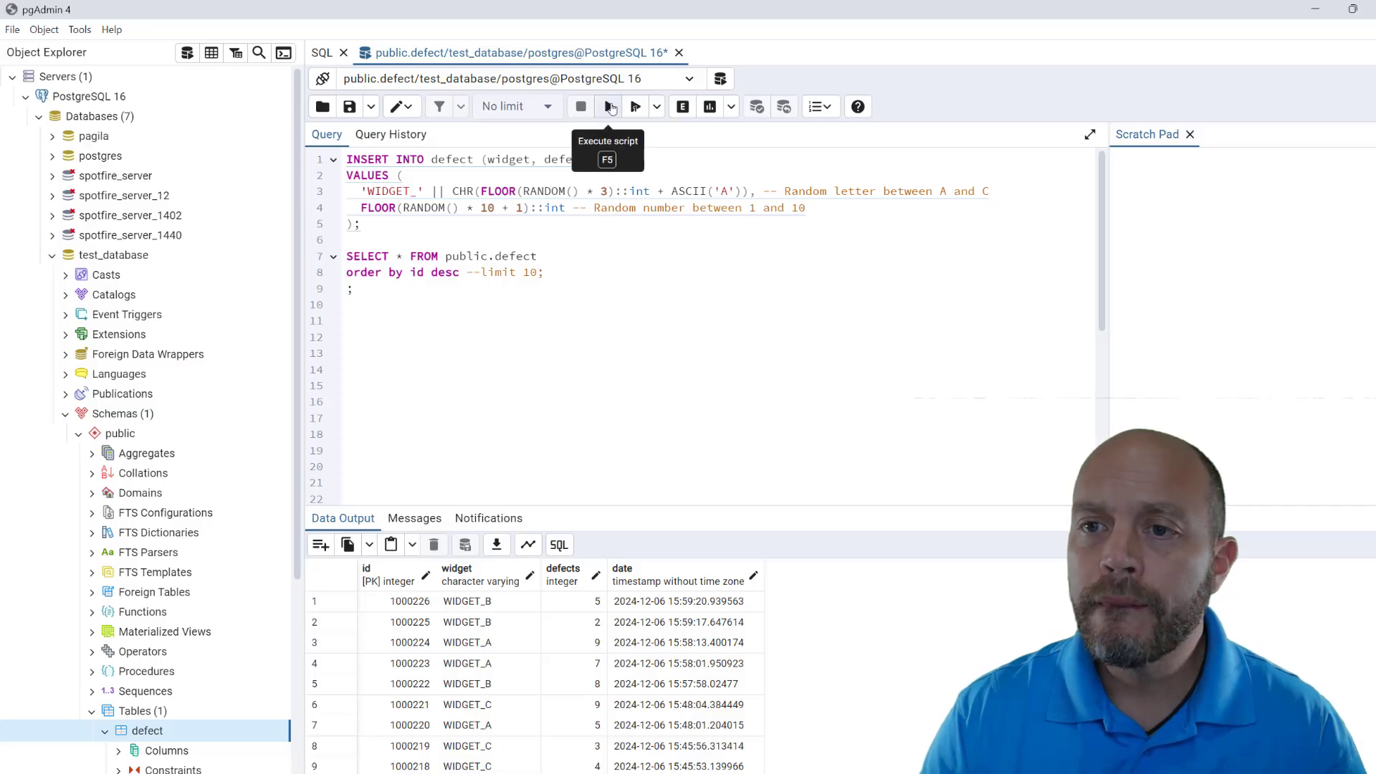
- Run the INSERT and SELECT script twice to add random widget rows to defect
{"action": "left_click", "coordinate": [606, 106]}
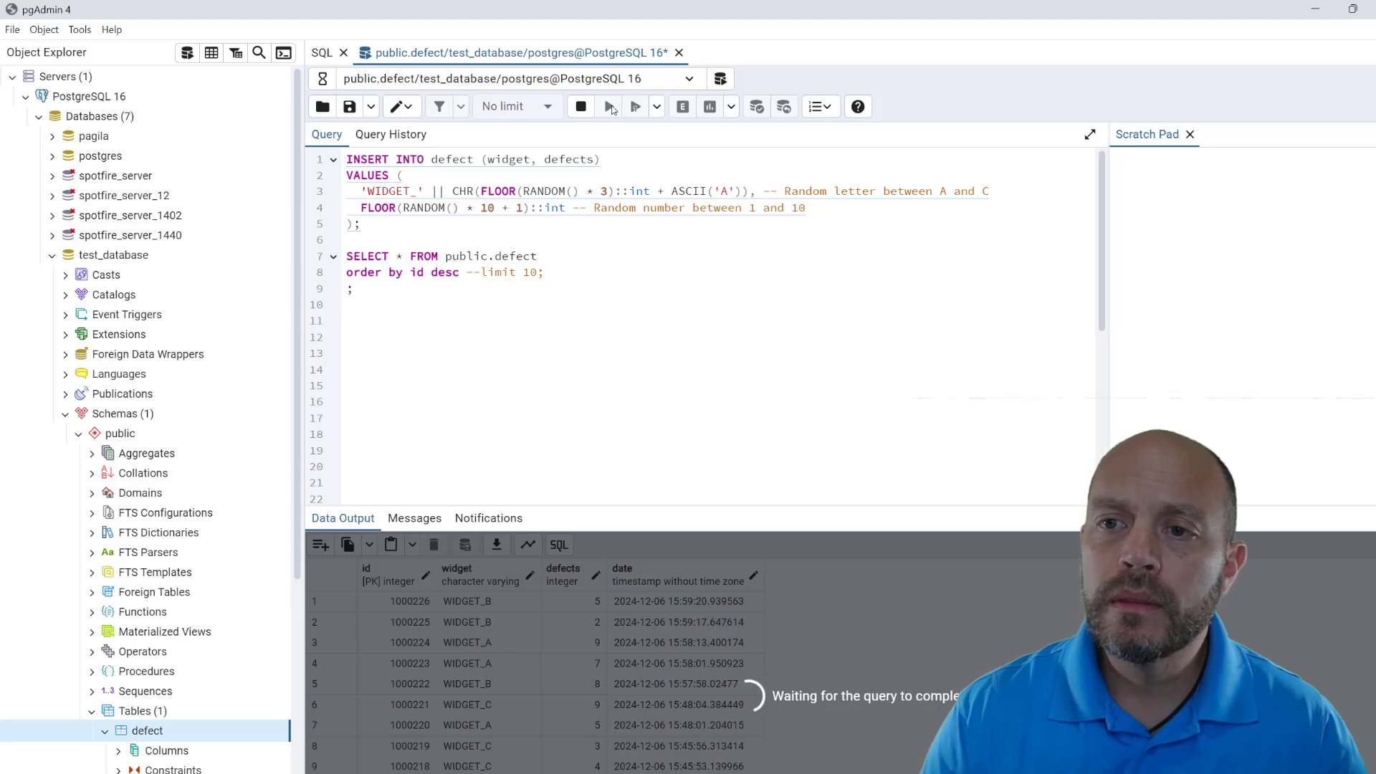
{"action": "left_click", "coordinate": [609, 107]}
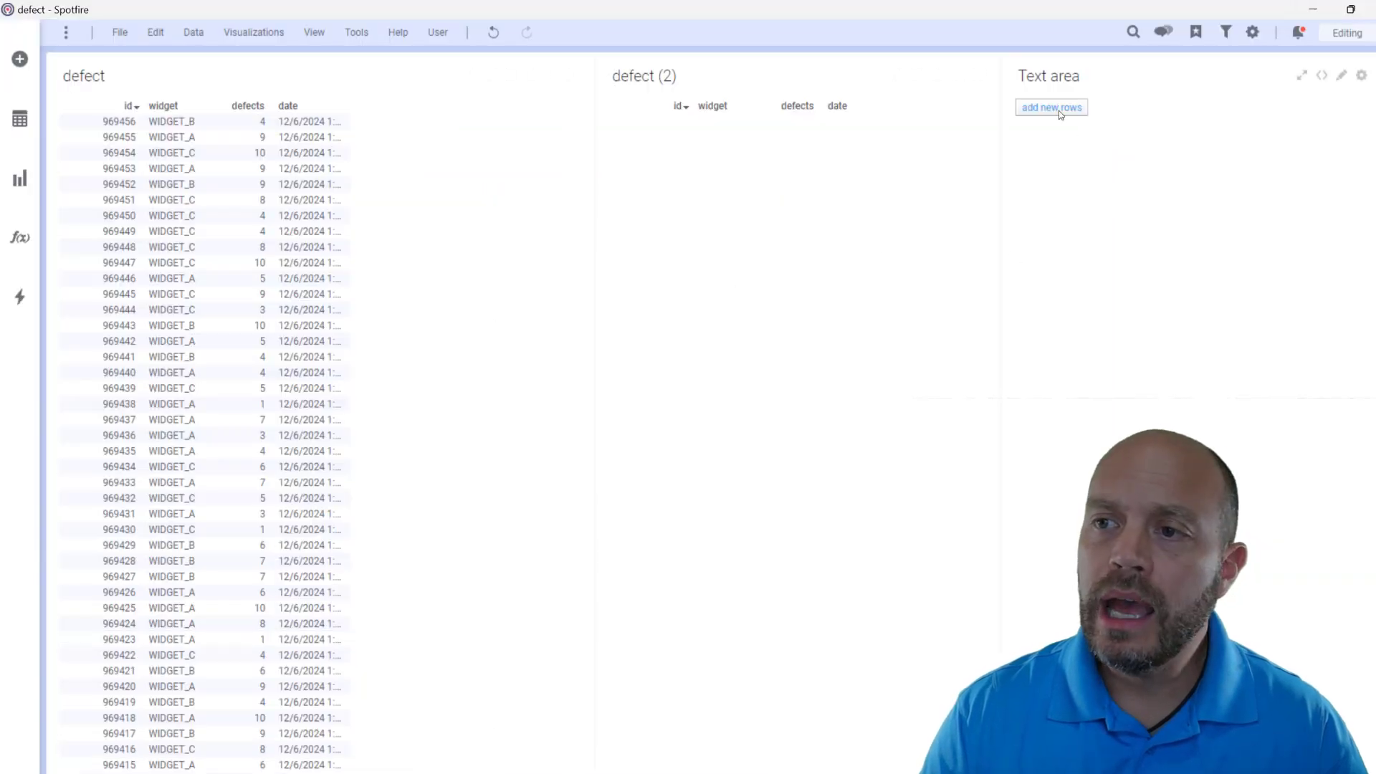
- Load the new rows 1000227 and 1000228 into defect (2) and append them to defect
{"action": "left_click", "coordinate": [1050, 108]}
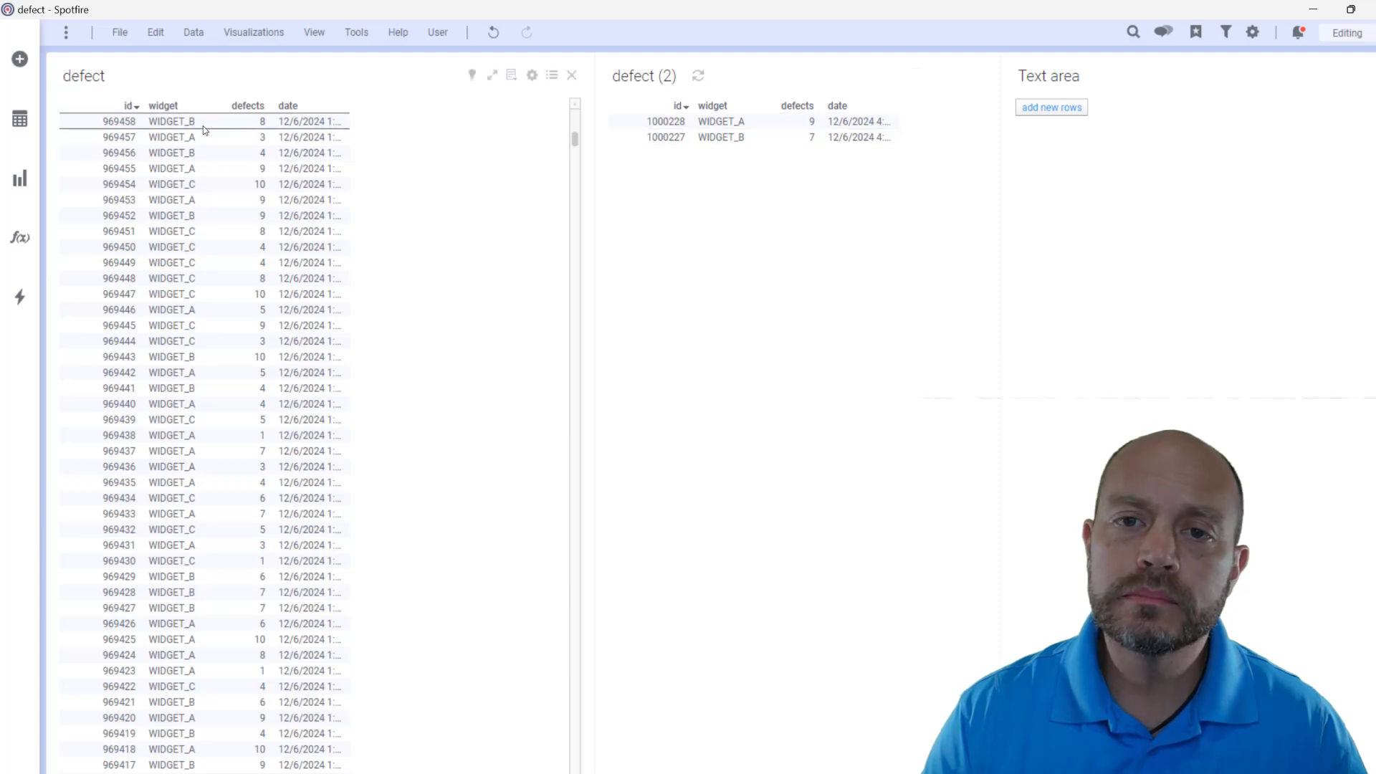
{"action": "left_click", "coordinate": [170, 136]}
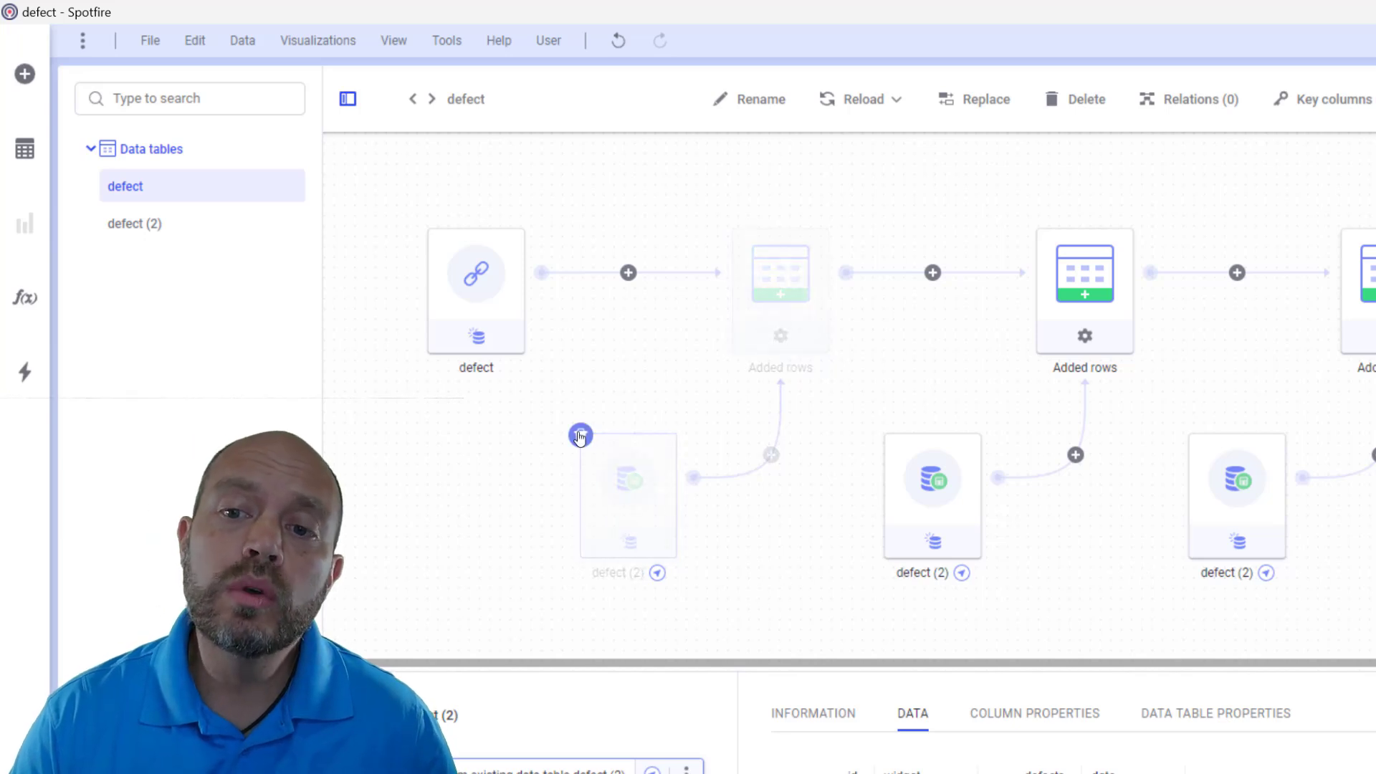
{"action": "mouse_move", "coordinate": [580, 436]}
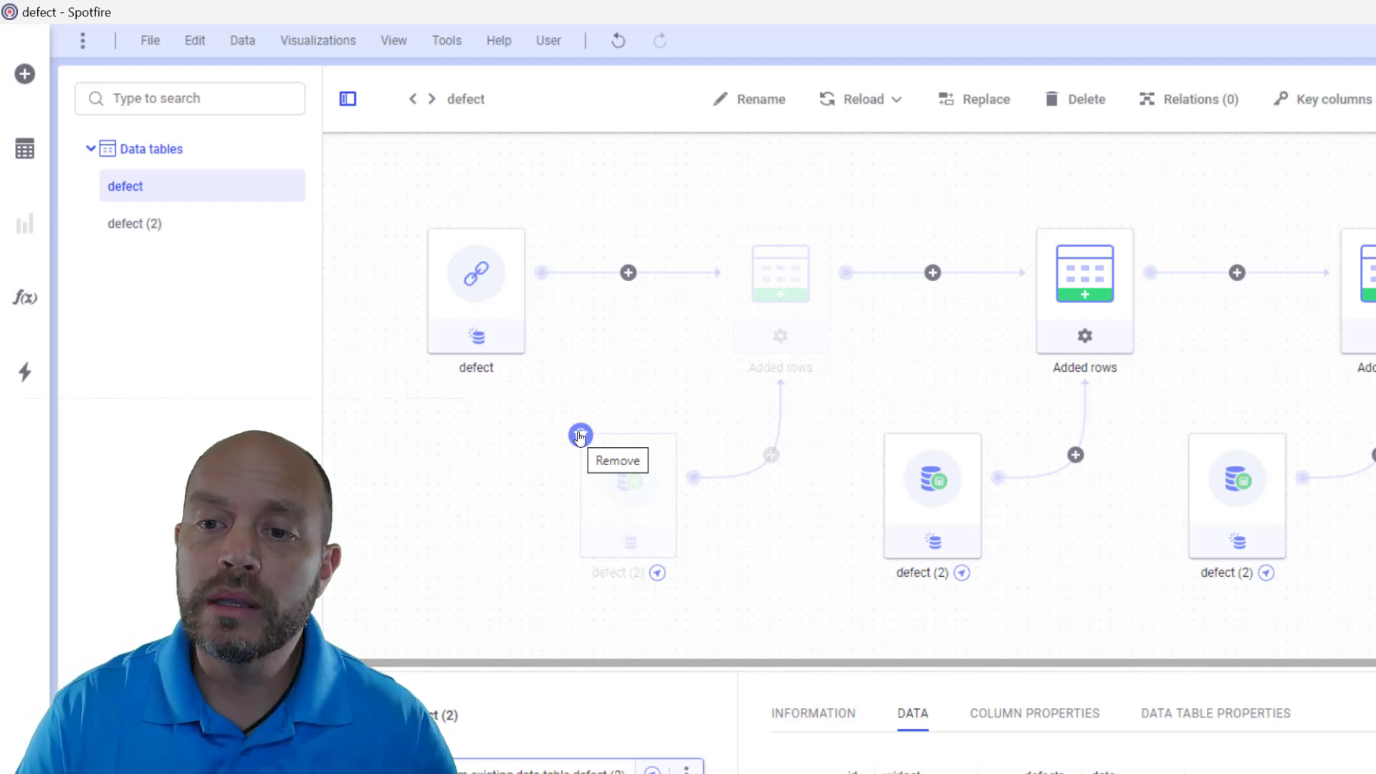
- Remove the old defect (2) source and its Added rows step from defect's flow
{"action": "left_click", "coordinate": [580, 434]}
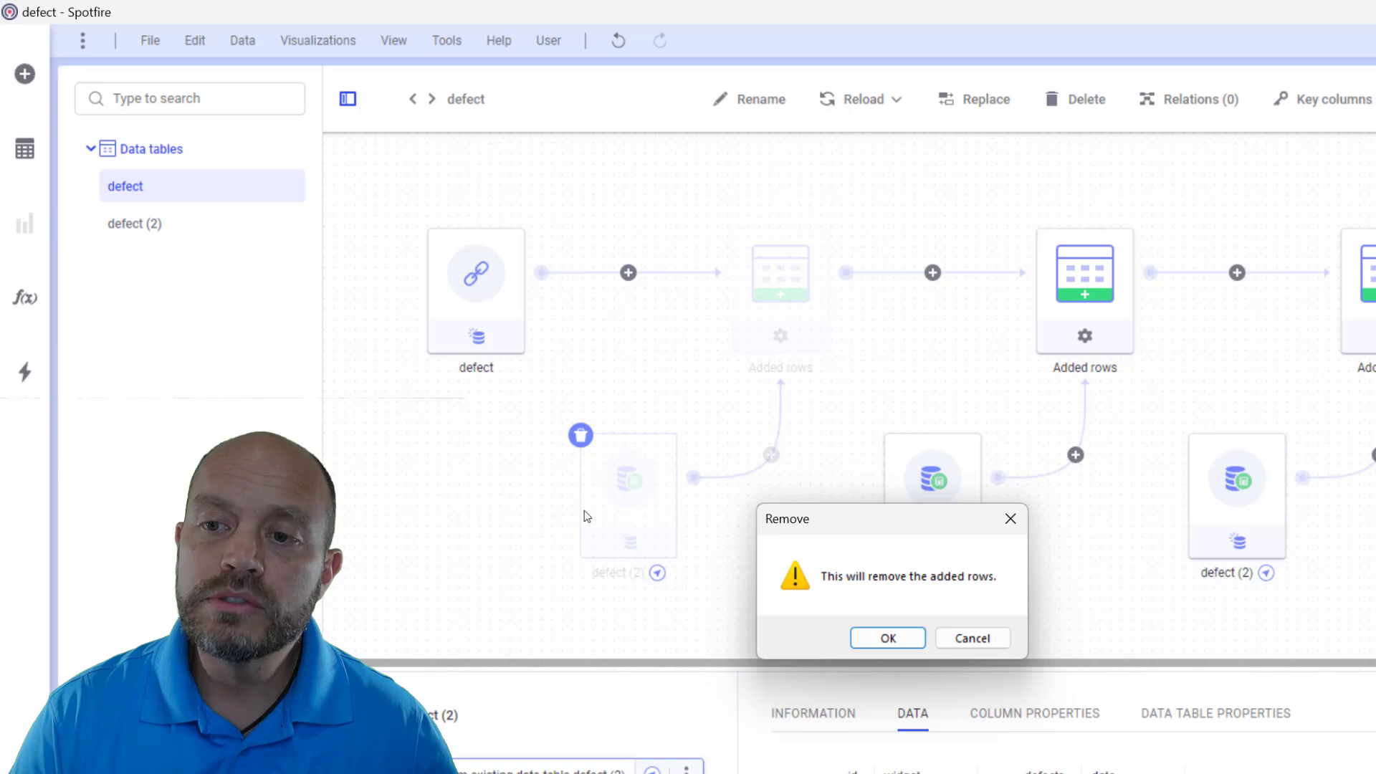
{"action": "left_click", "coordinate": [885, 636]}
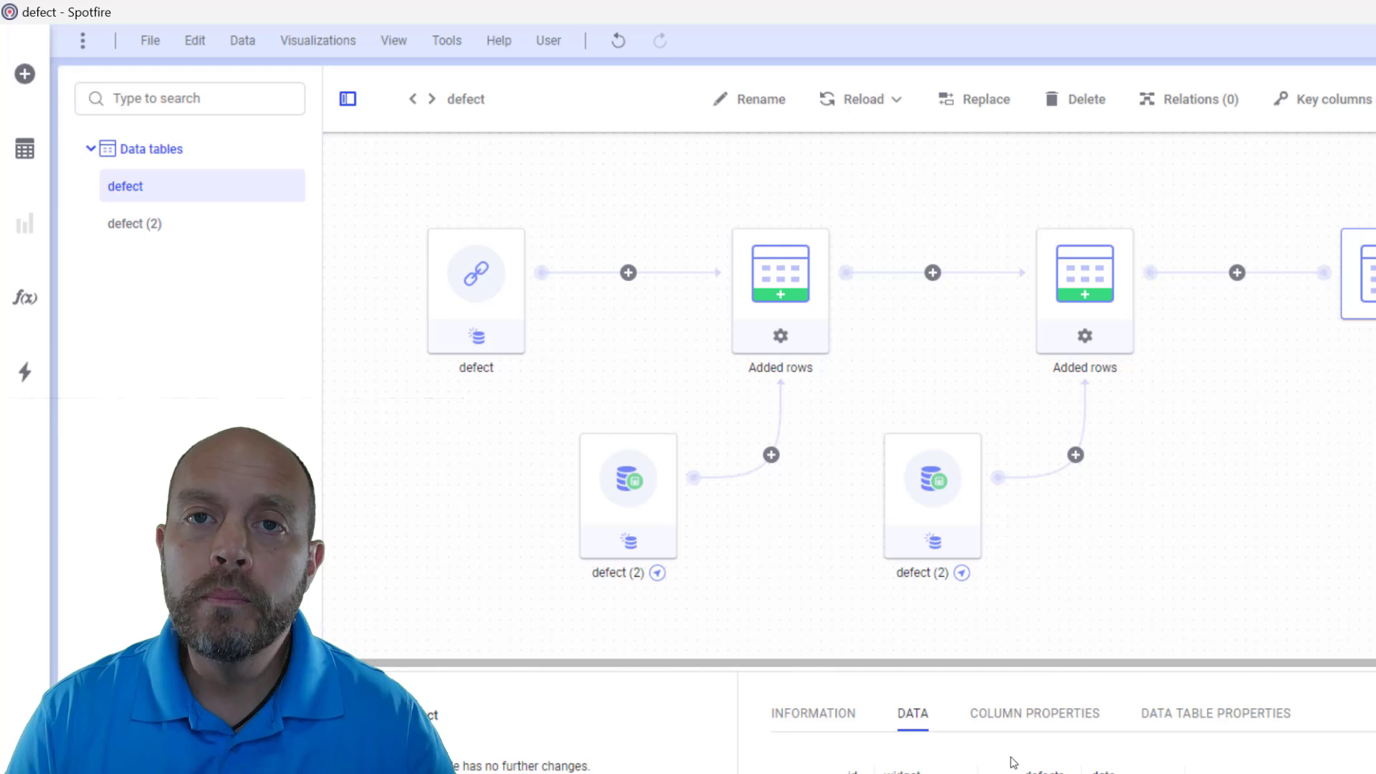
{"action": "mouse_move", "coordinate": [546, 374]}
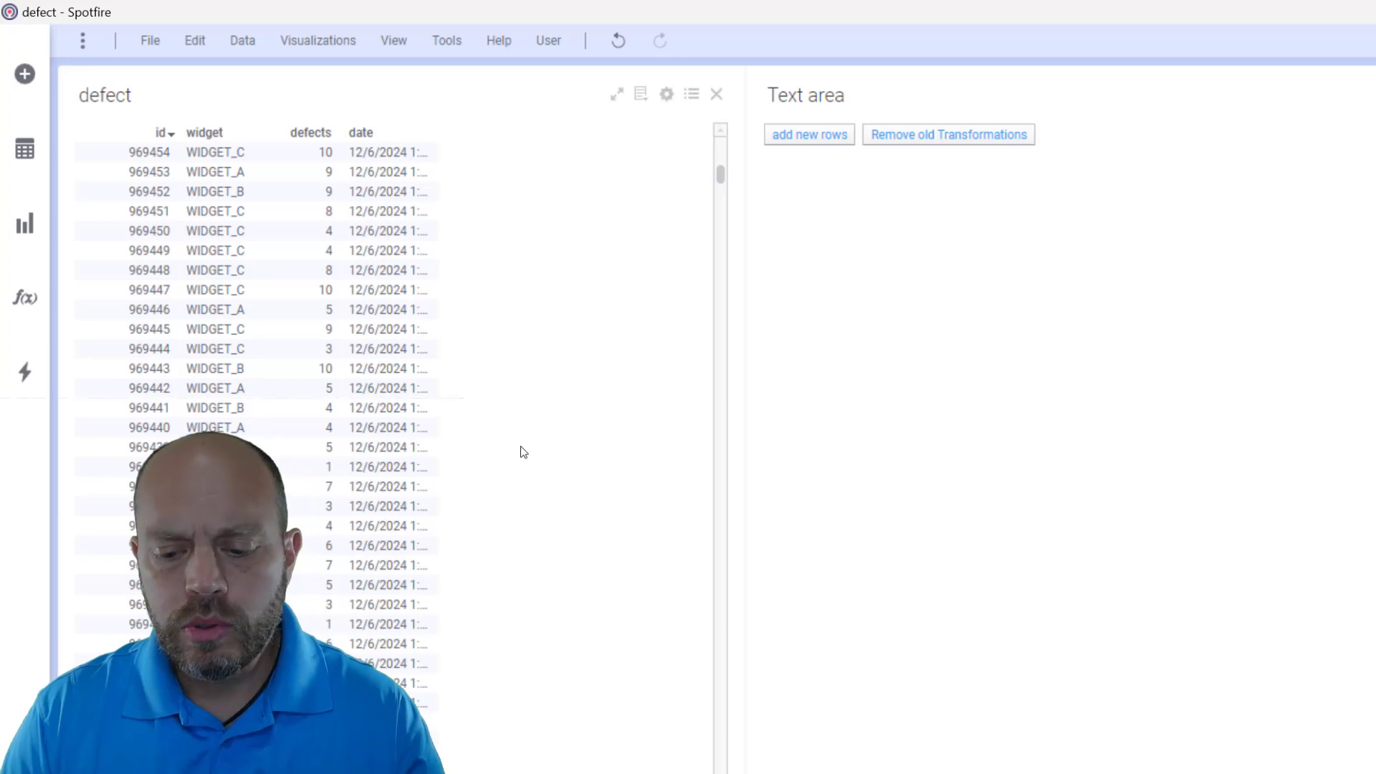
{"action": "mouse_move", "coordinate": [456, 439]}
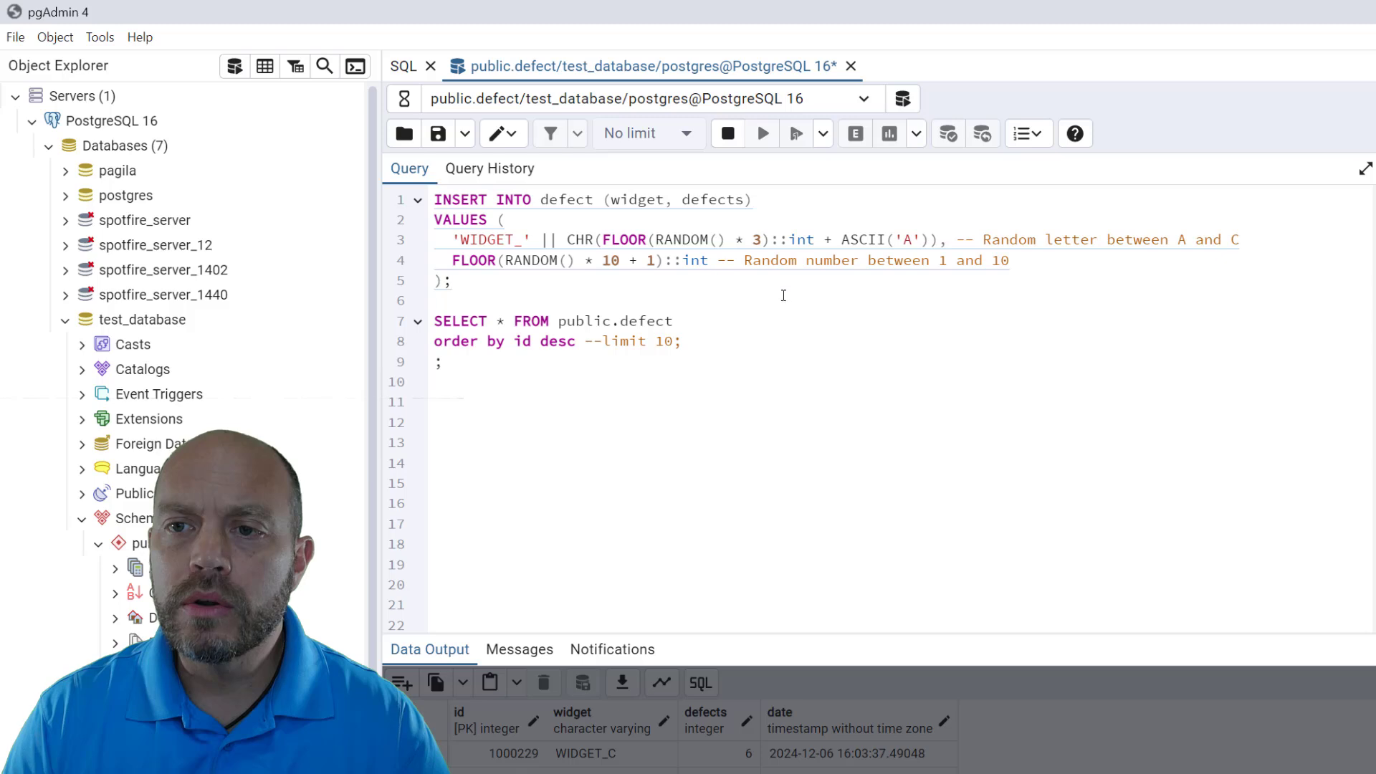
- Run the INSERT script again, adding rows up to id 1000230
{"action": "left_click", "coordinate": [761, 134]}
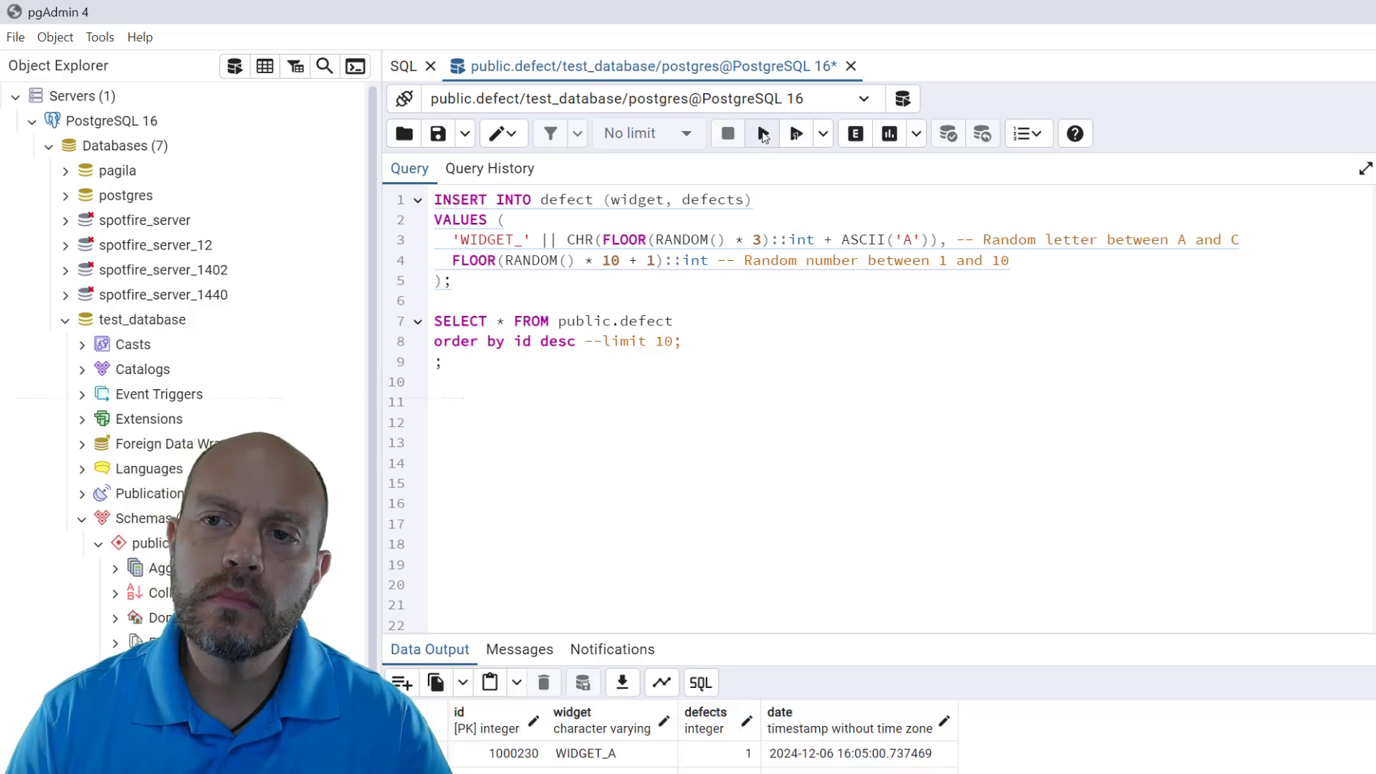
{"action": "left_click", "coordinate": [794, 134]}
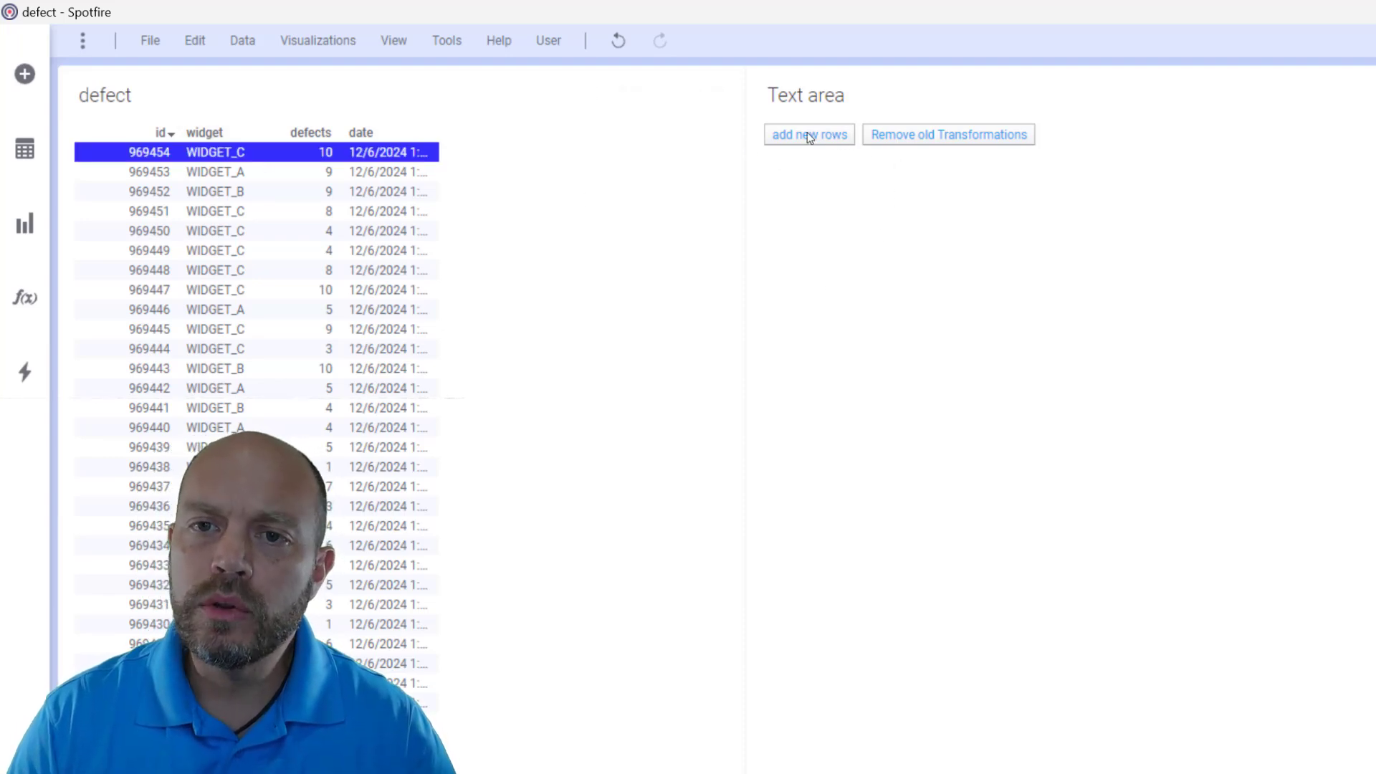
- Append the newest database rows to defect and show its data flow with the new Added rows step
{"action": "left_click", "coordinate": [808, 134]}
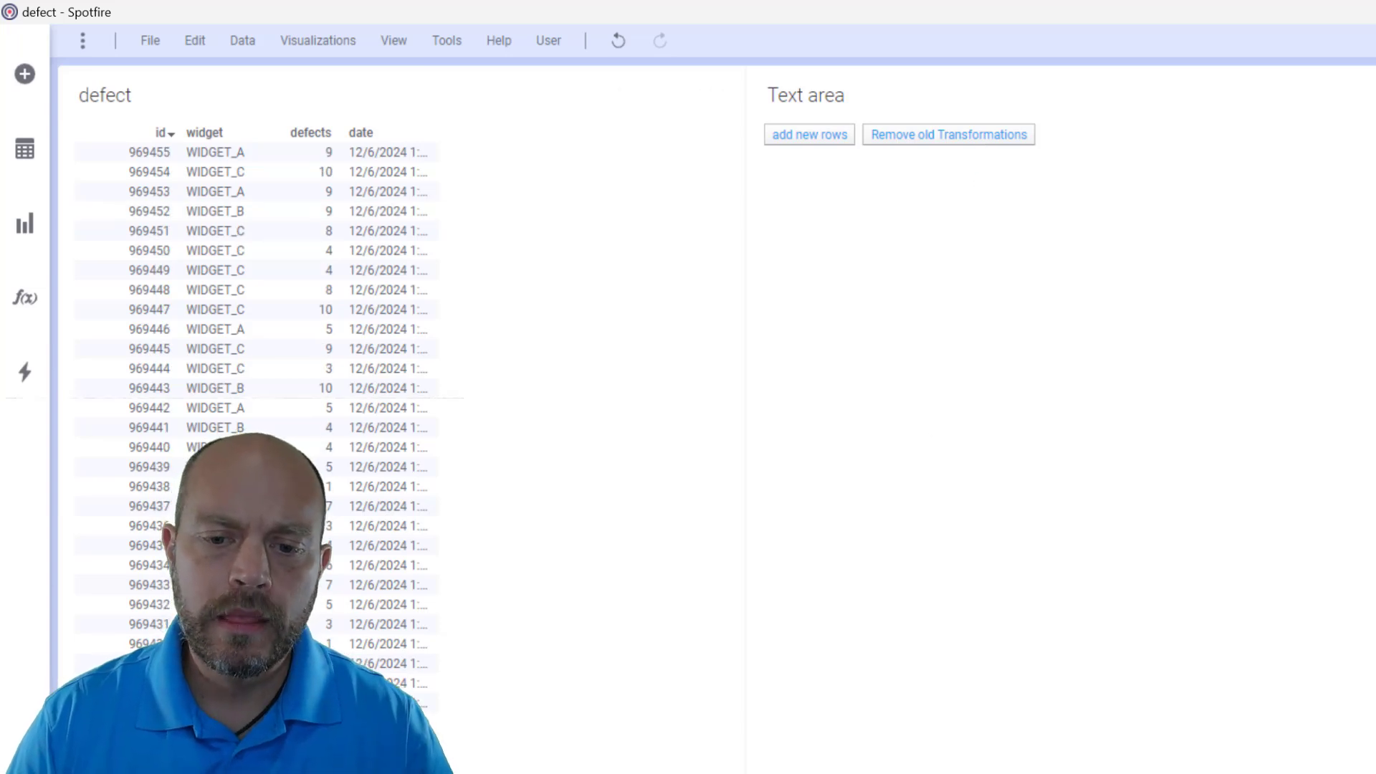
{"action": "left_click", "coordinate": [25, 148]}
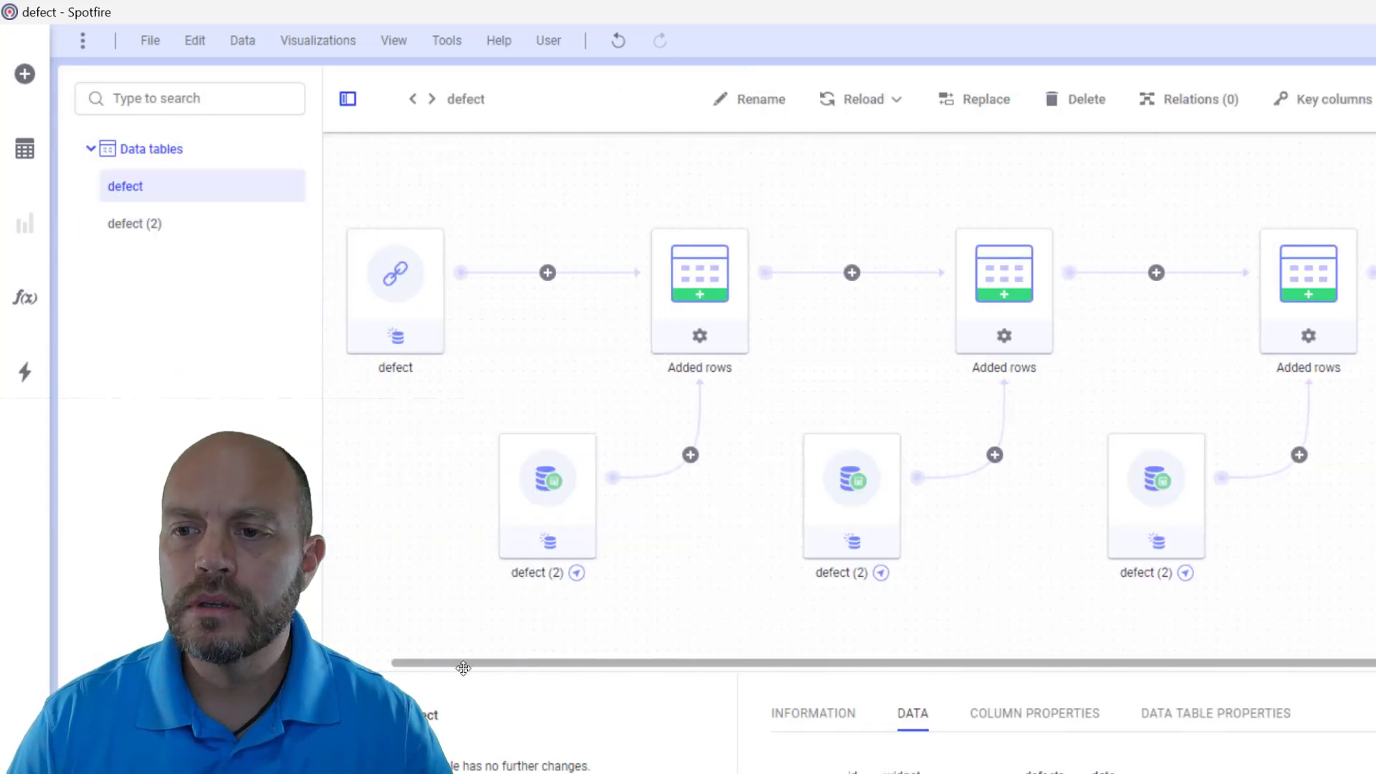